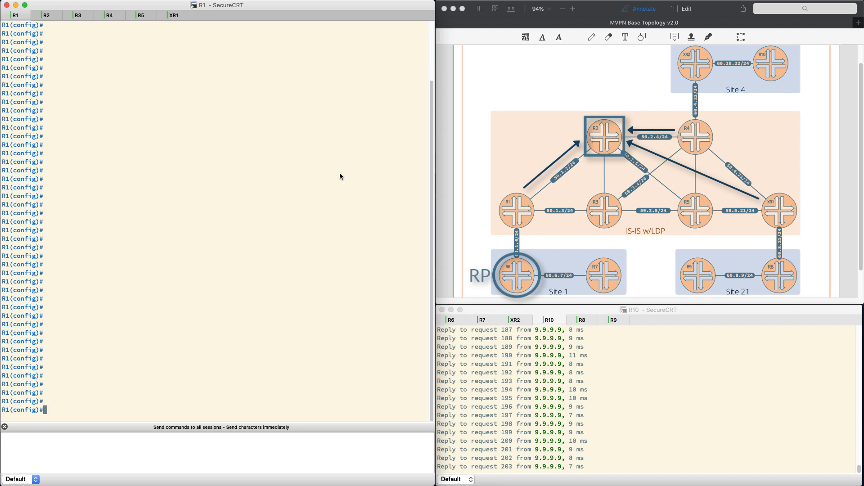
- Display R1's VRF C1 running config showing default MDT group 232.1.2.3
text(do sho run vrf C1)
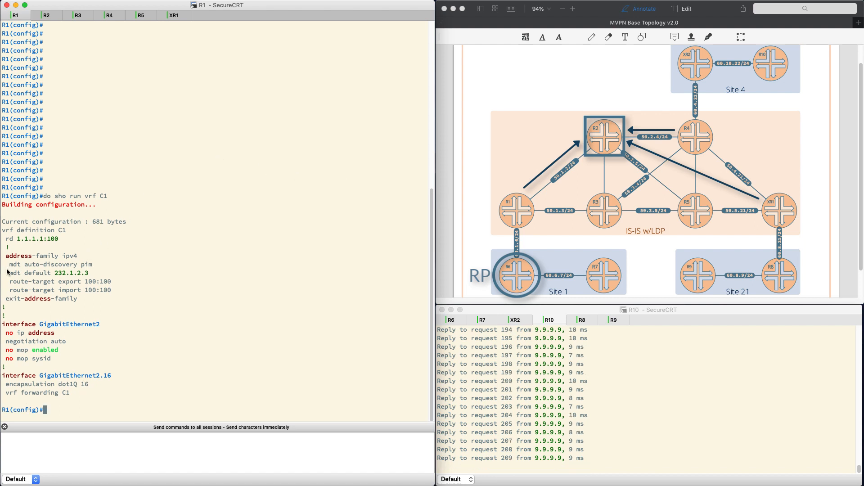
double_click(49, 264)
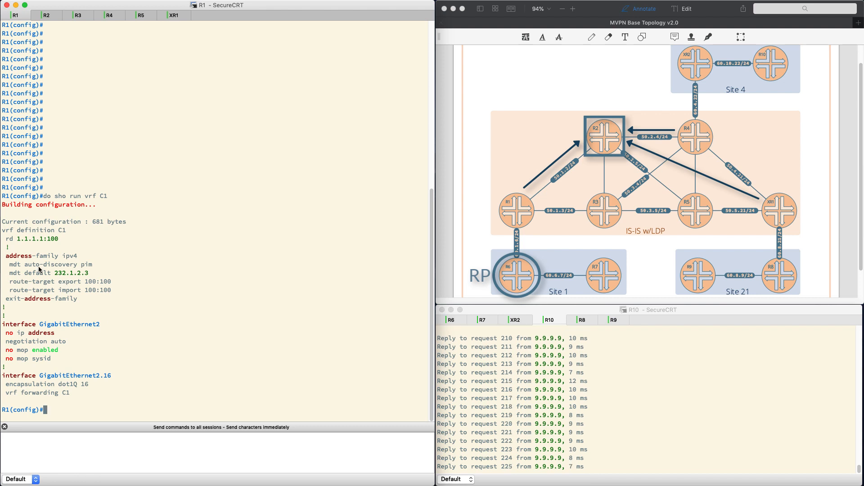
- Under R1's vrf def C1, add data MDT group 239.1.1.0 0.0.0.255
text(;v)
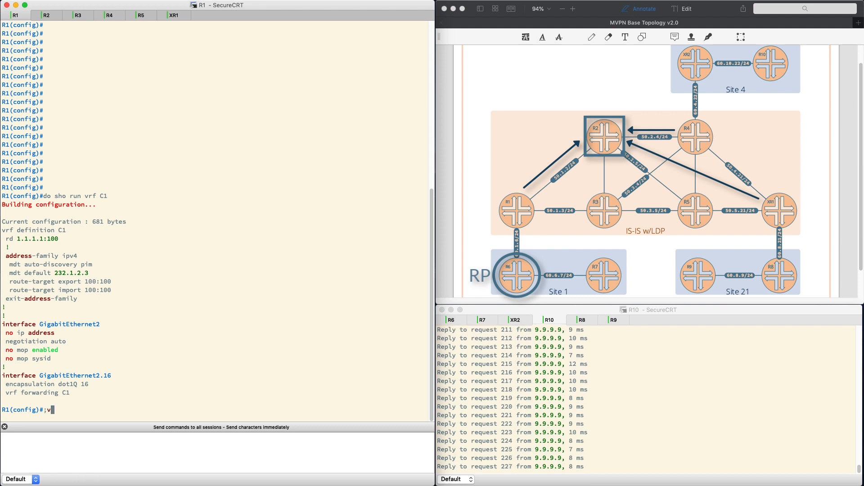
text(vrf def C1)
text(add ipv4)
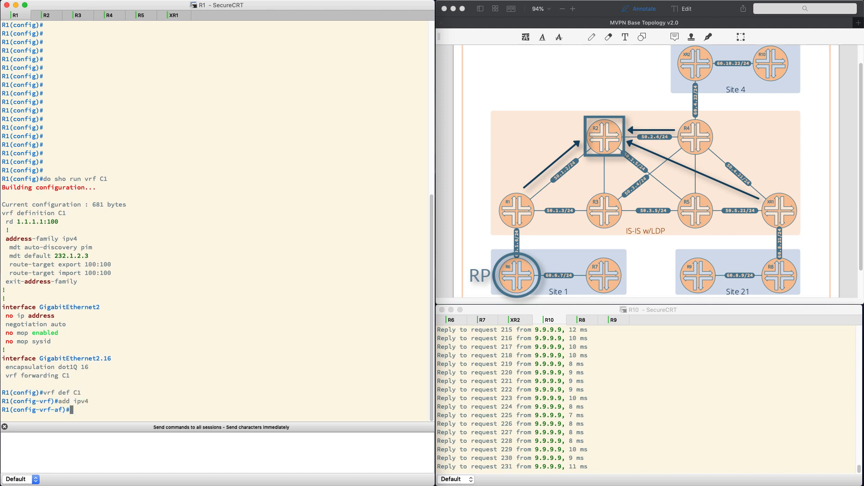
text(mdt data)
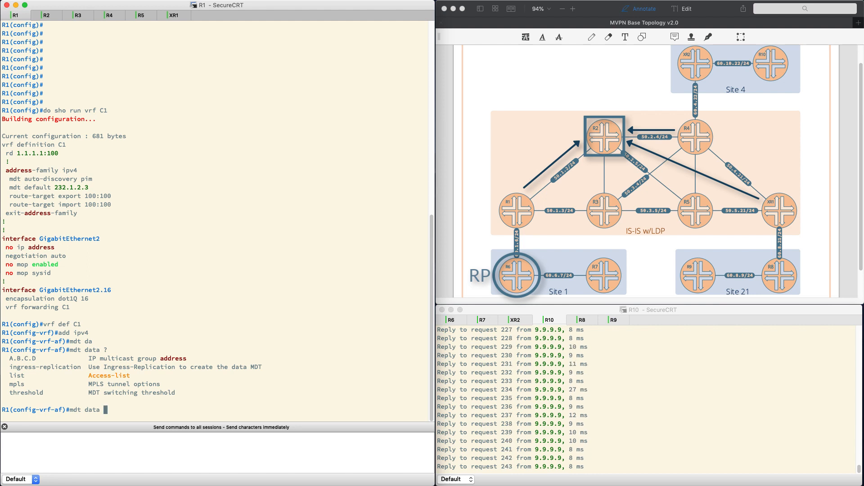
text(239.)
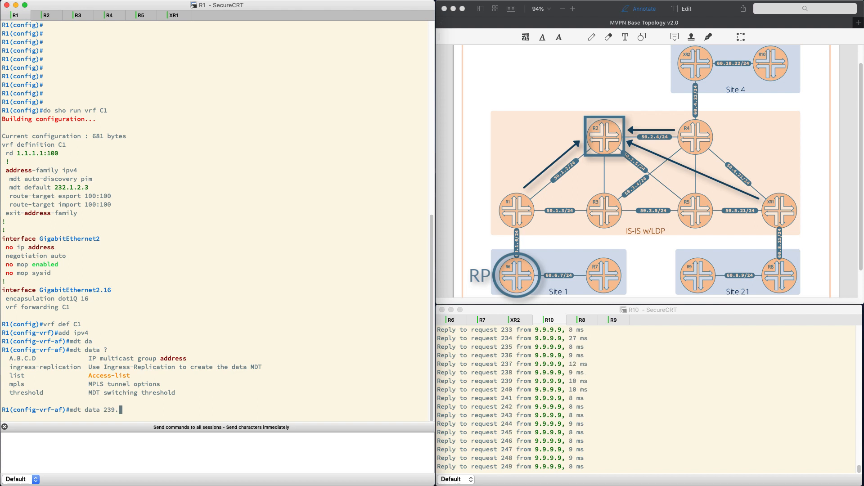
text(1)
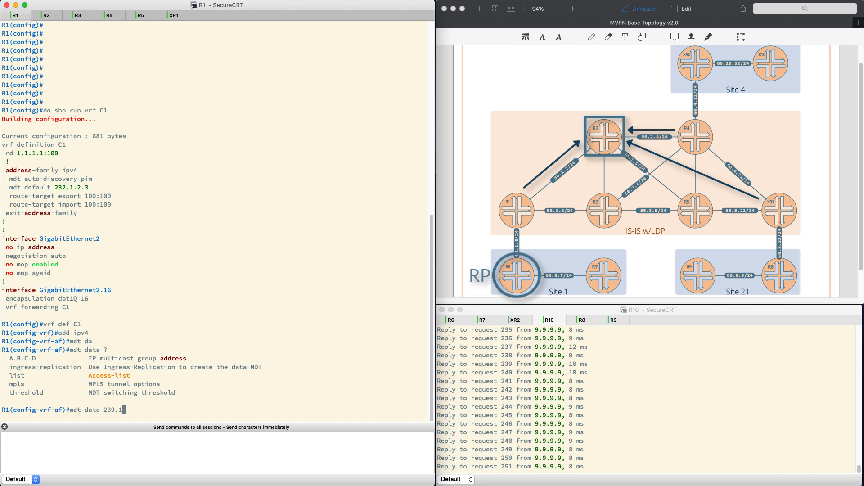
text(.1.0)
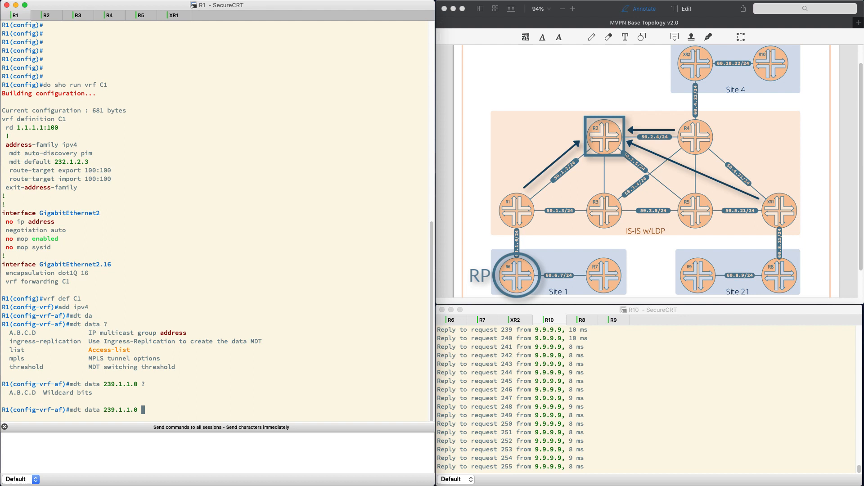
text(0.)
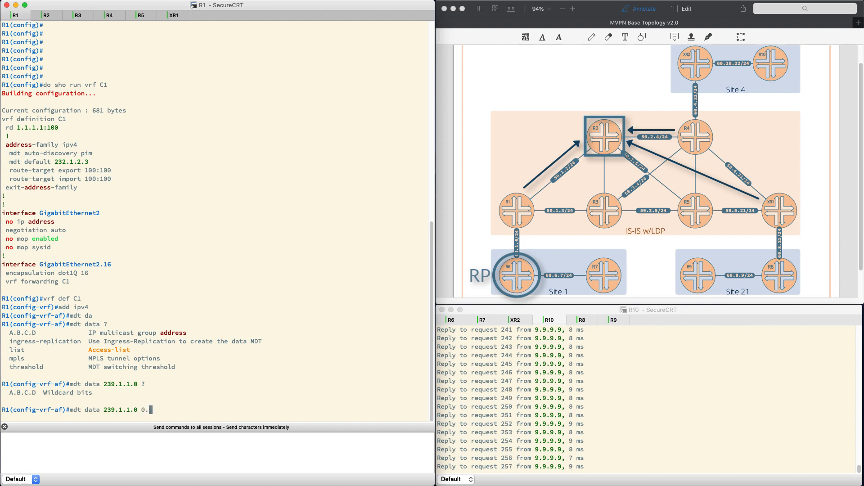
text(0.0.)
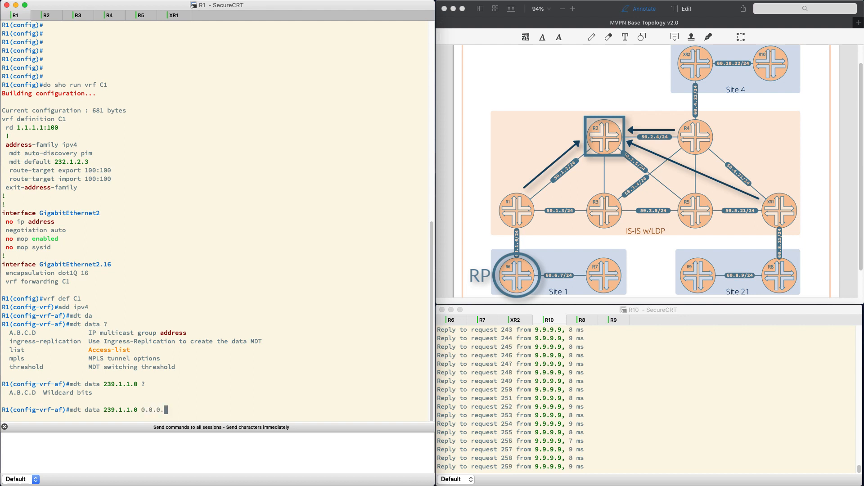
text(255)
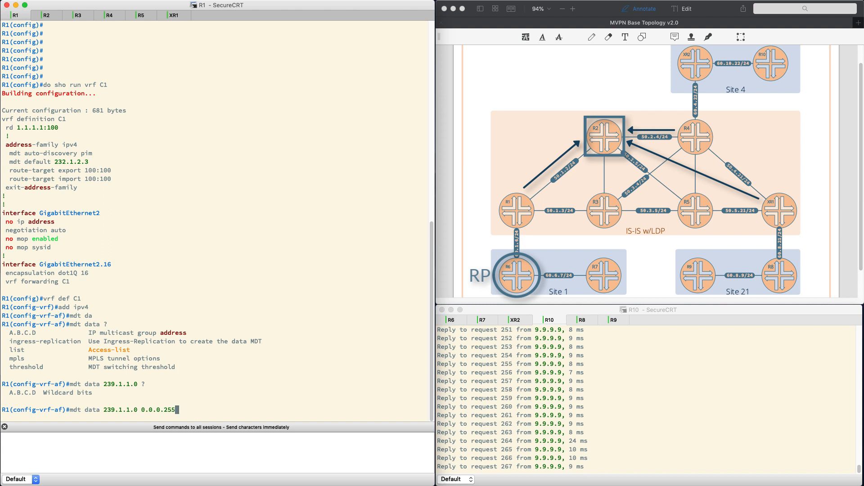
key(Return)
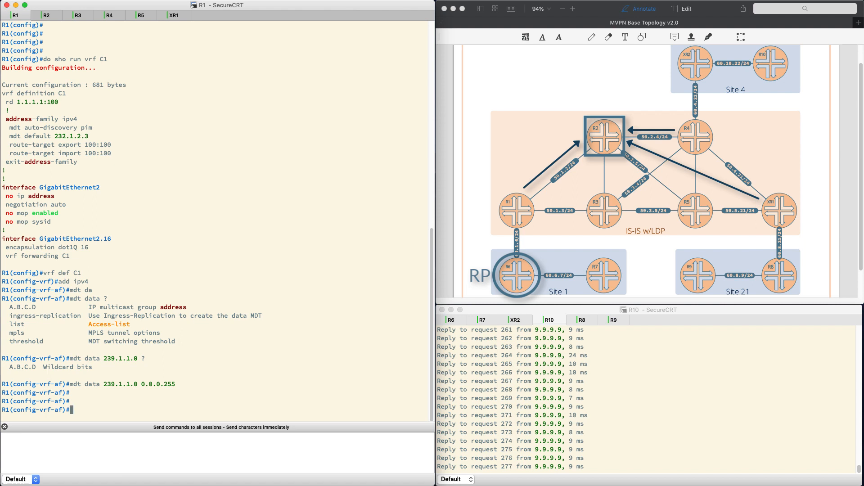
- Set R1's data MDT threshold to 1 and move to R4's session
text(mdt data threshold 1)
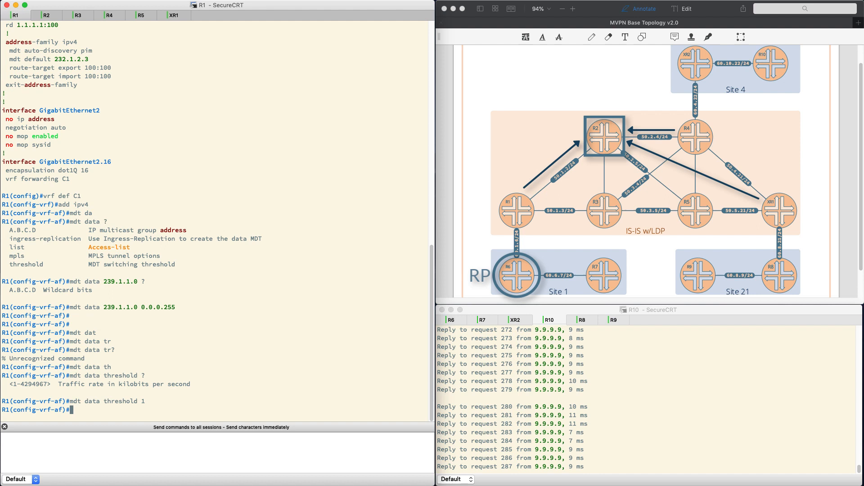
click(109, 15)
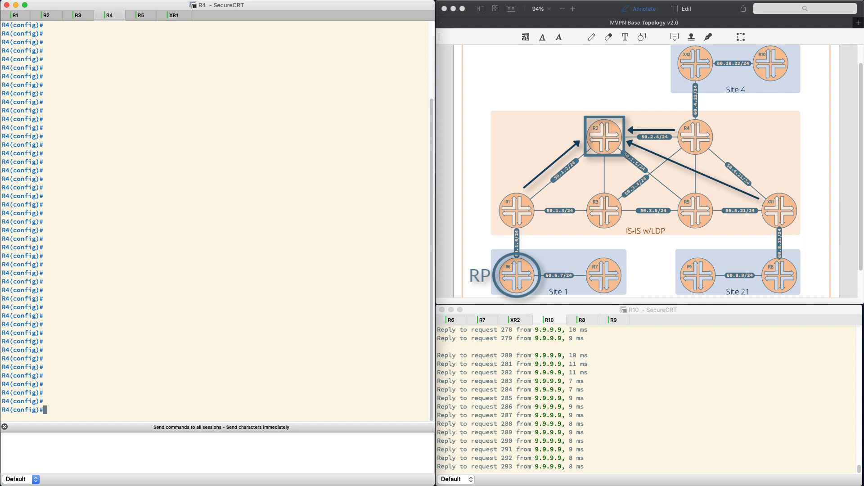
- Enter R4's VRF C1 IPv4 address family, discard the partial 239.4 data MDT line, return to R1
text(vrf def C1)
text(mdt data)
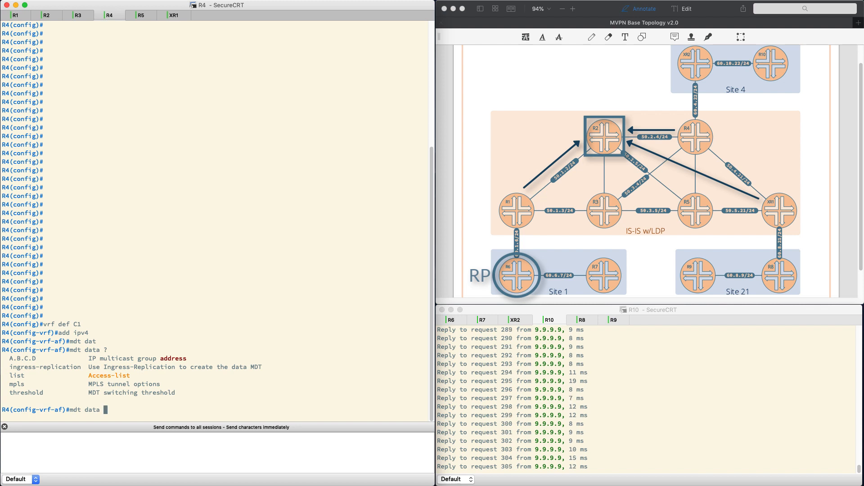
text(239.)
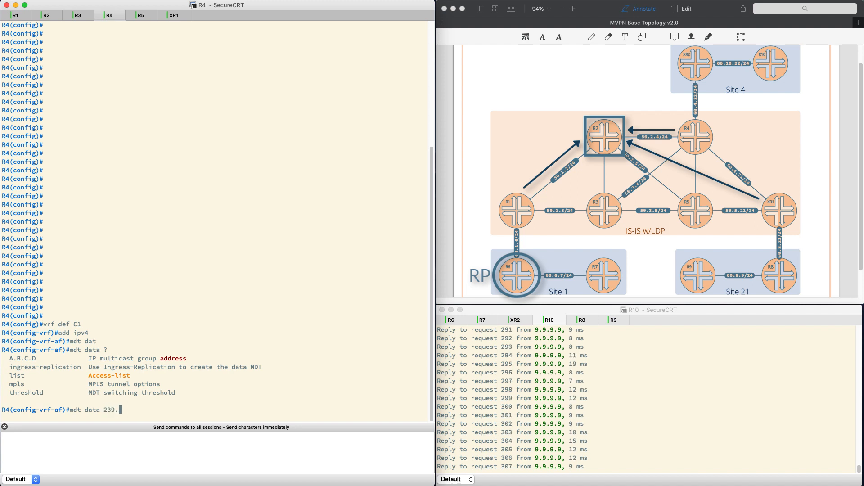
text(.)
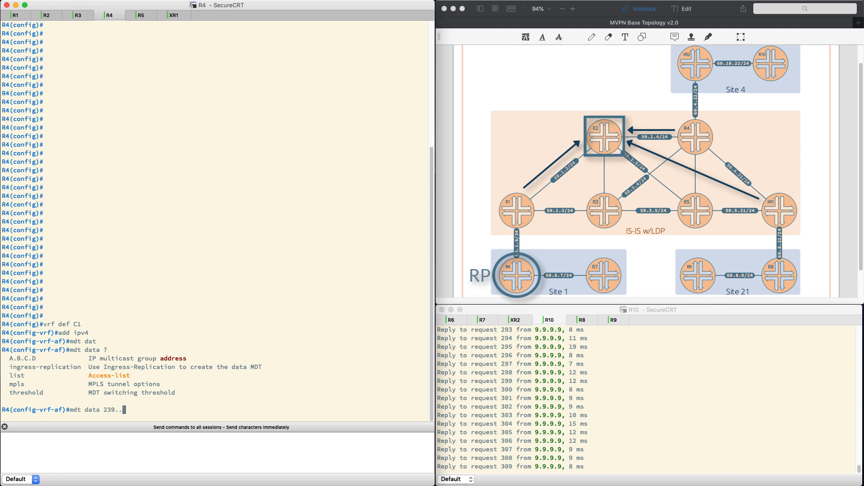
text(4)
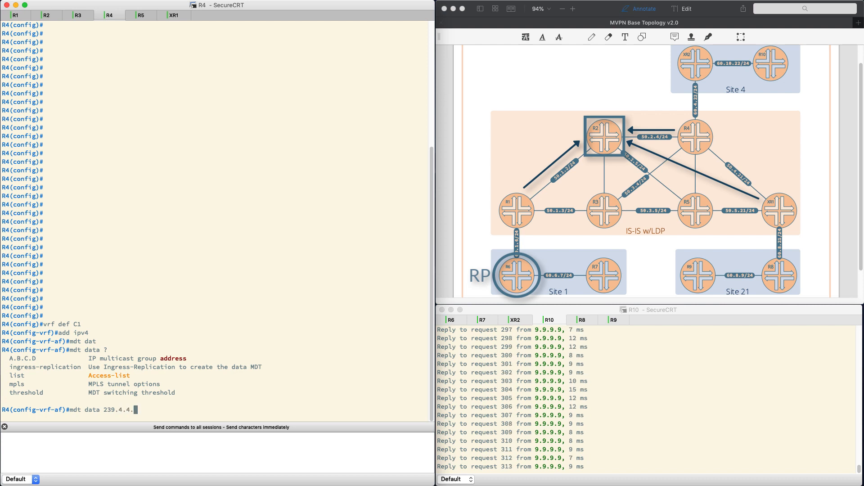
key(backspace)
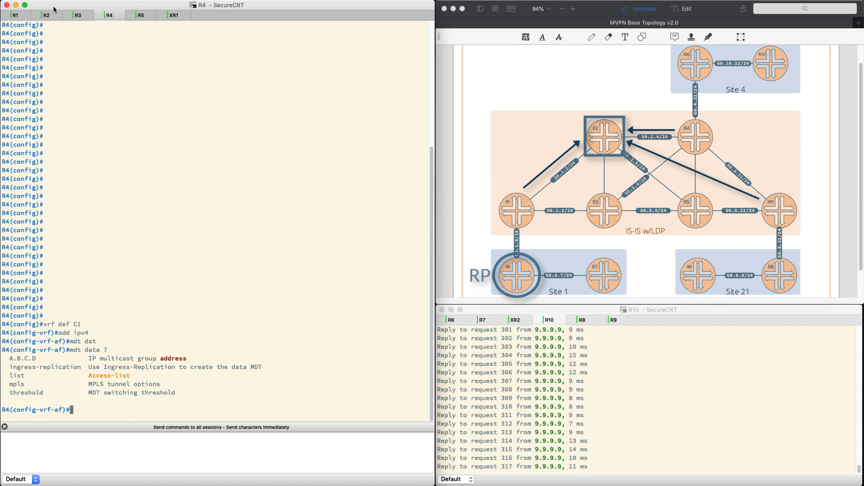
click(16, 15)
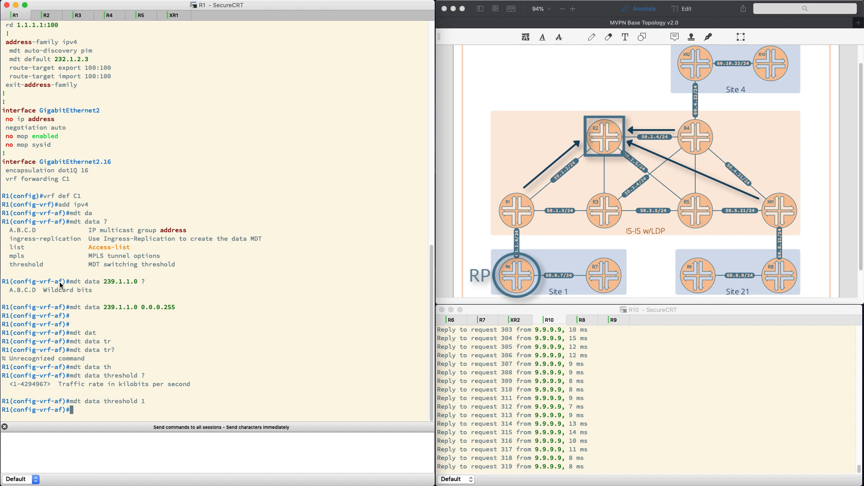
- Remove R1's data MDT 239.1.1.0/24 and replace it with 232.1.1.0 0.0.0.255, then go to R4
double_click(118, 307)
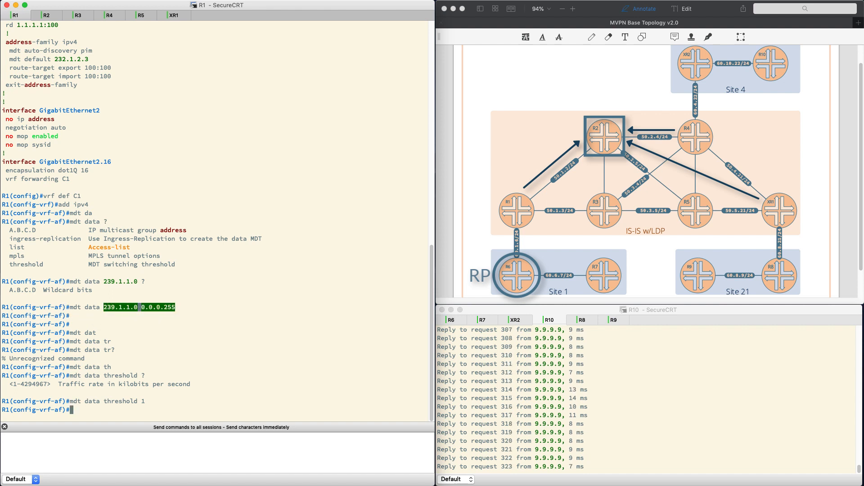
text(no mdt data 239.1.1.0 0.0.0.255)
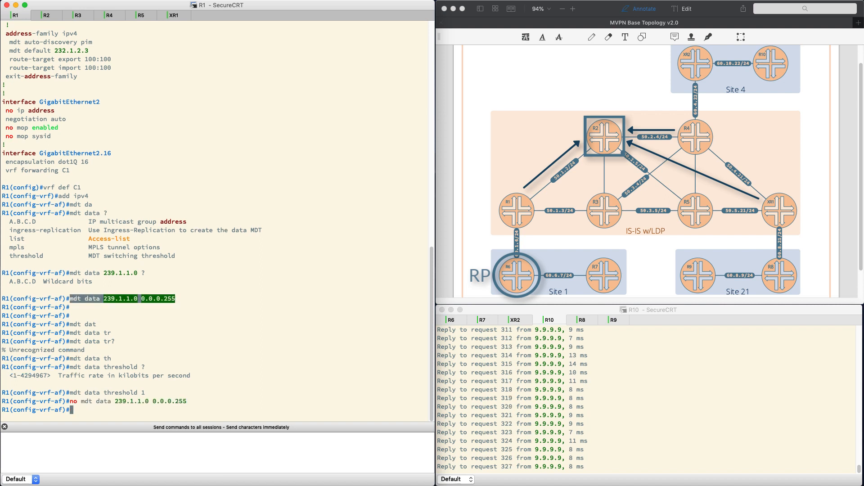
text(mdt dat)
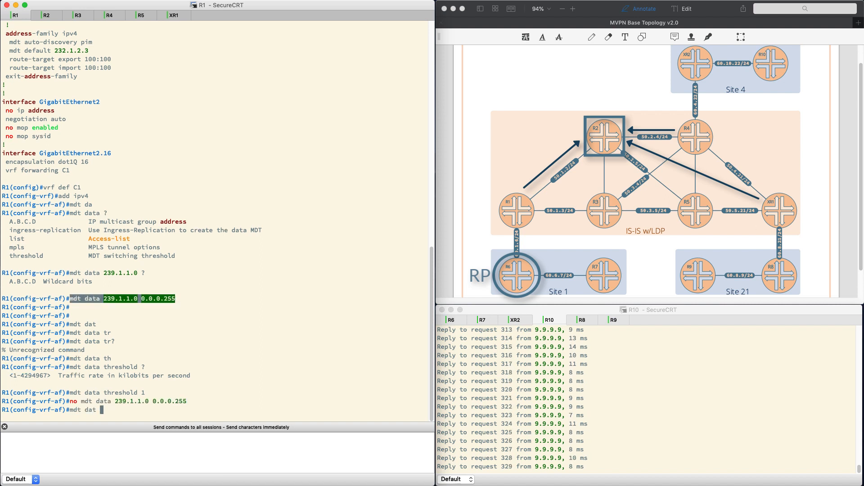
text(232.1.1.0 0.0.)
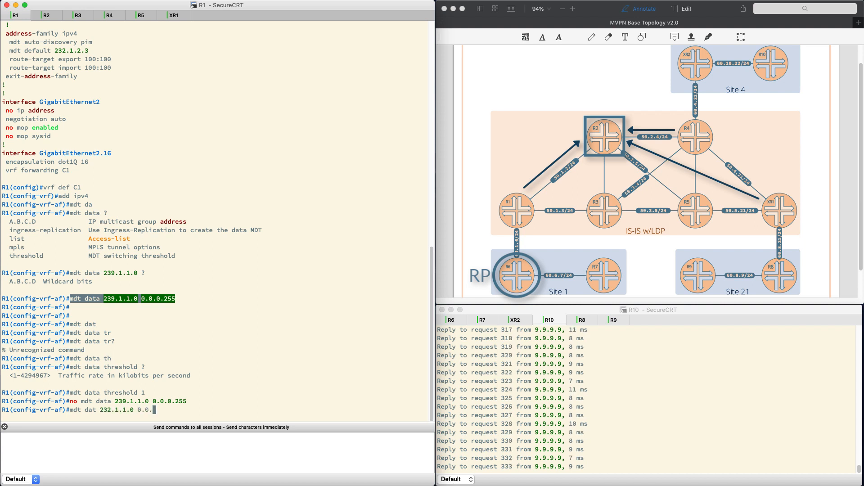
text(255)
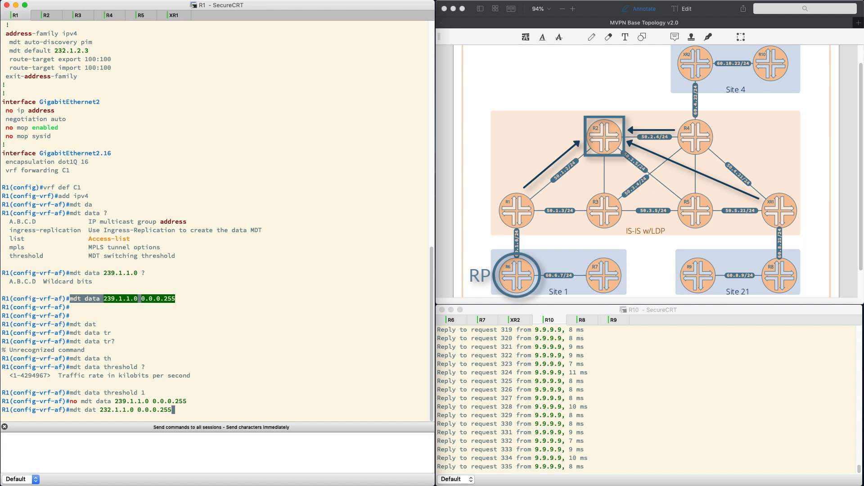
key(Return)
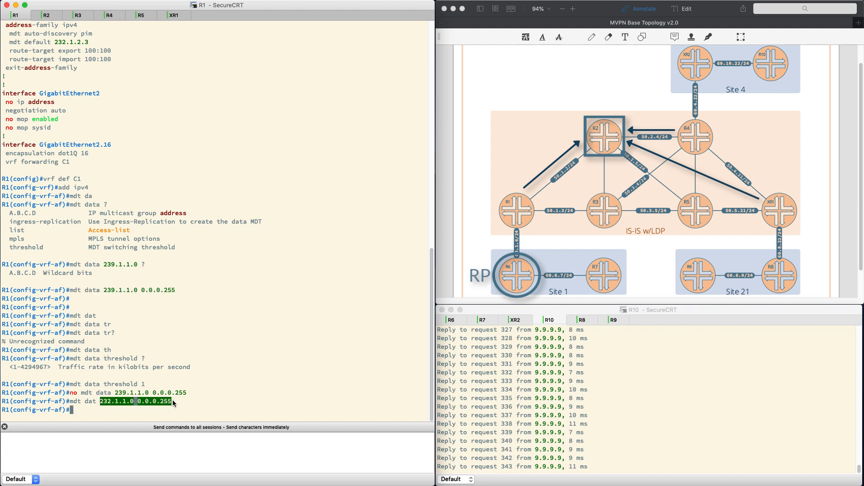
click(109, 15)
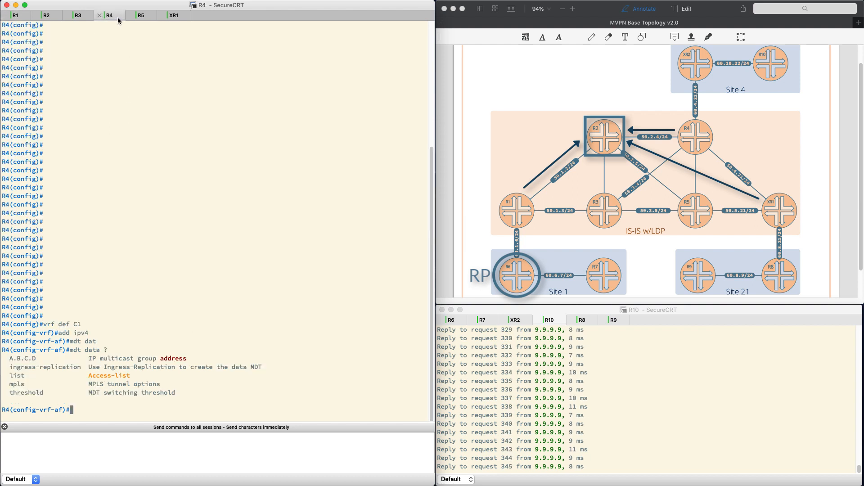
- Give R4's VRF C1 data MDT 232.4.4.0 0.0.0.255 with threshold 1, then move to XR1
text(mdt dat 232.4.4.)
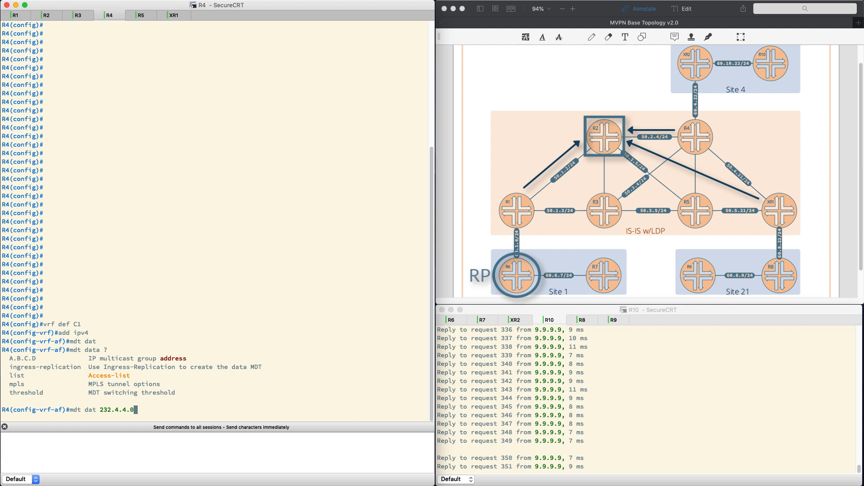
text(0.0.0.255)
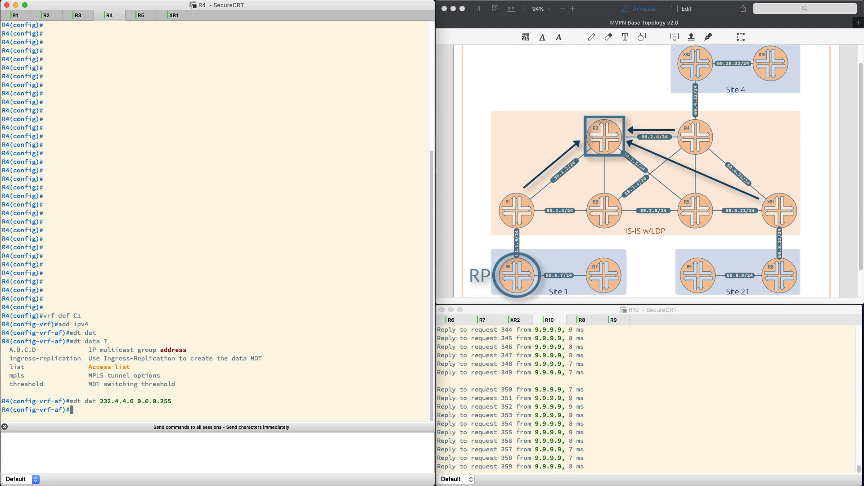
text(mdet)
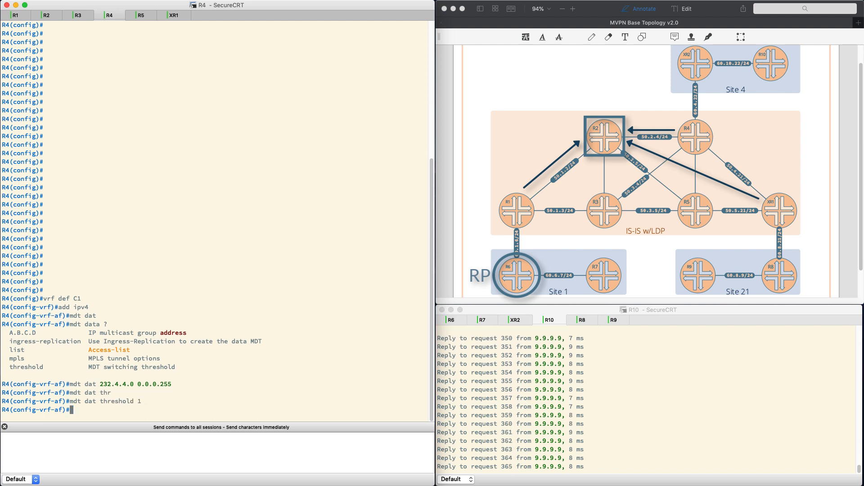
mouse_move(175, 15)
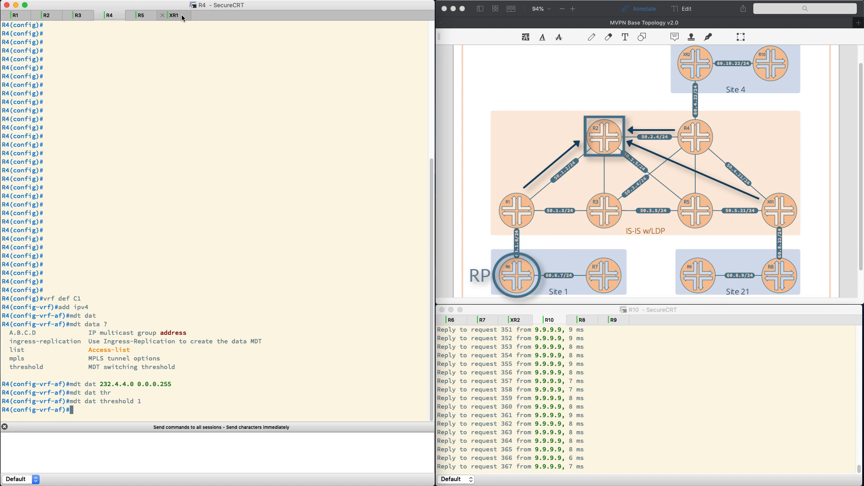
click(175, 16)
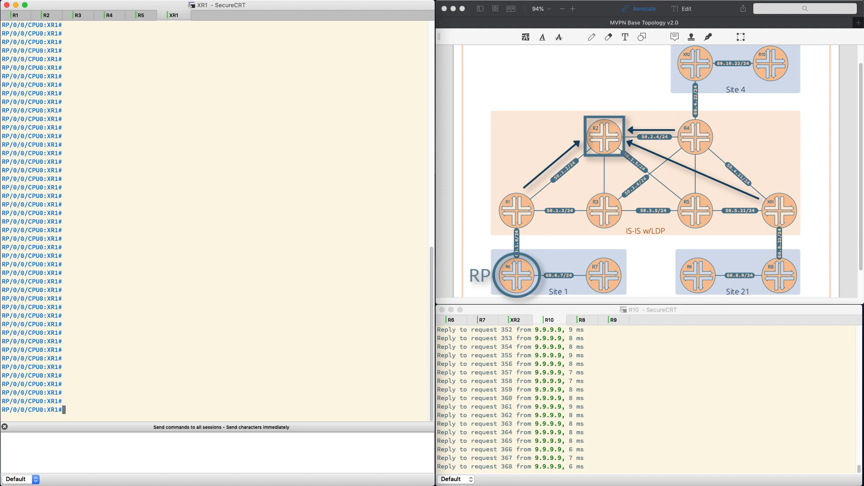
- Review XR1's multicast-routing config and enter its VRF C1 IPv4 address family
text(conf t)
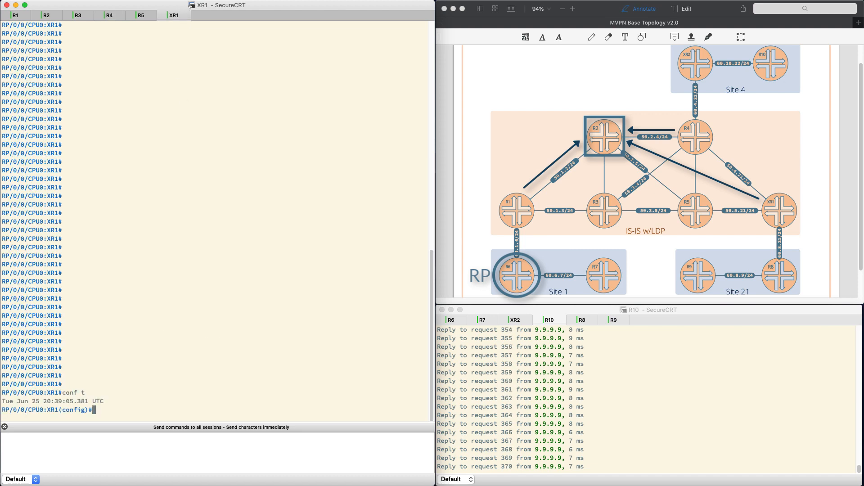
text(sho run multicast-)
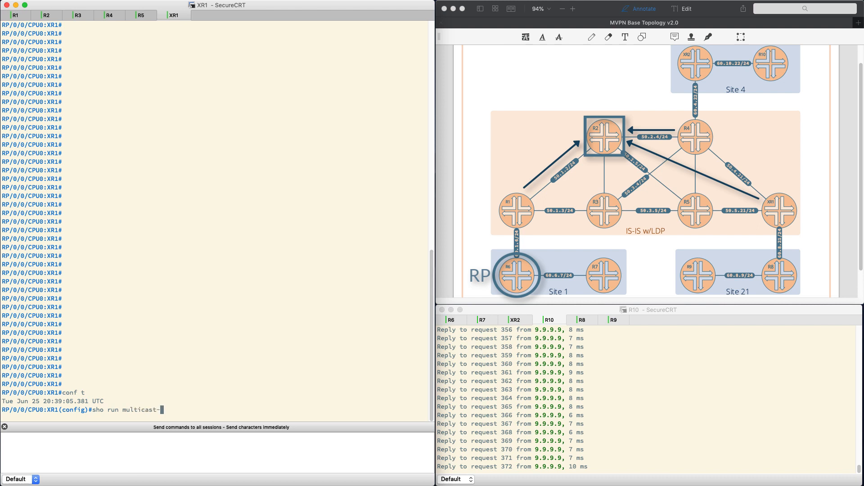
key(Return)
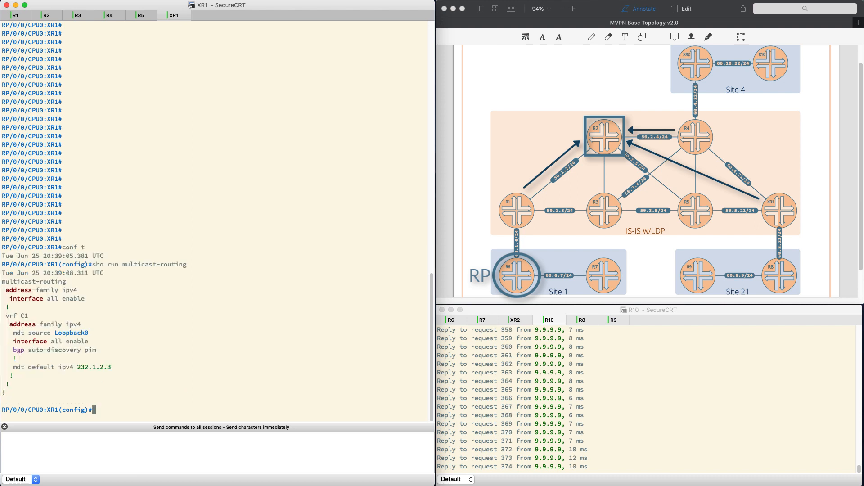
double_click(34, 281)
text(vrf C)
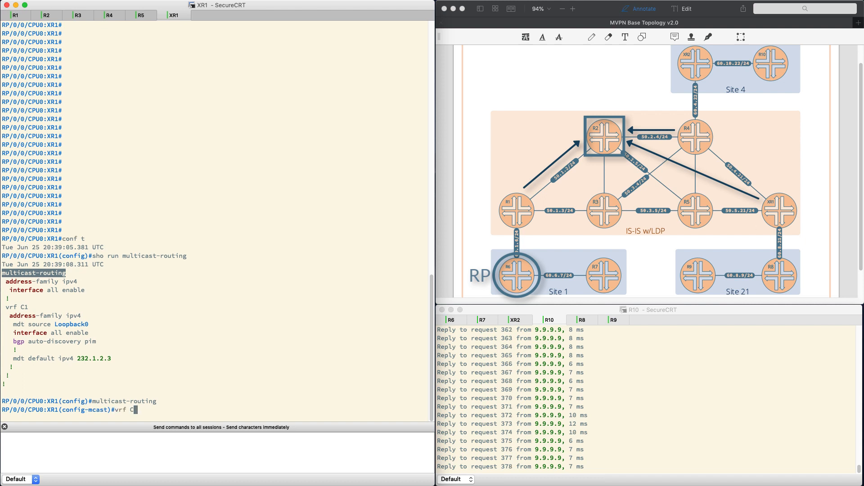
text(1)
key(Return)
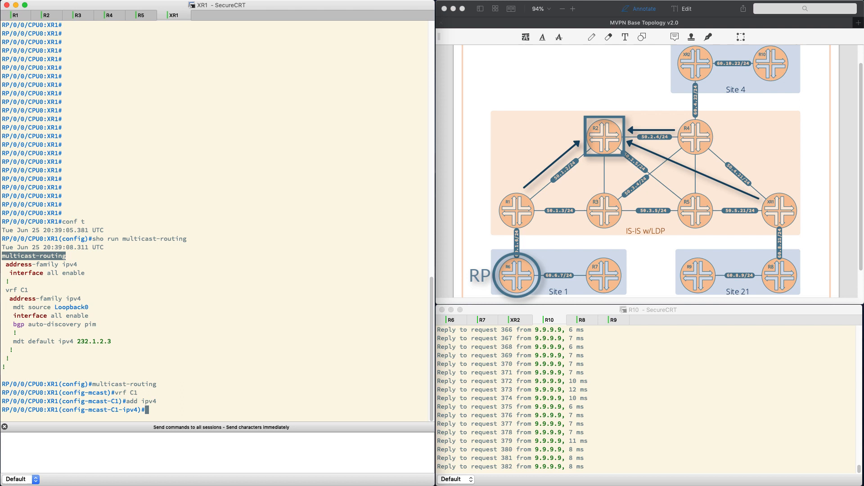
- Add data MDT 232.21.21.0/24 on XR1 and query the threshold options
text(mdt data)
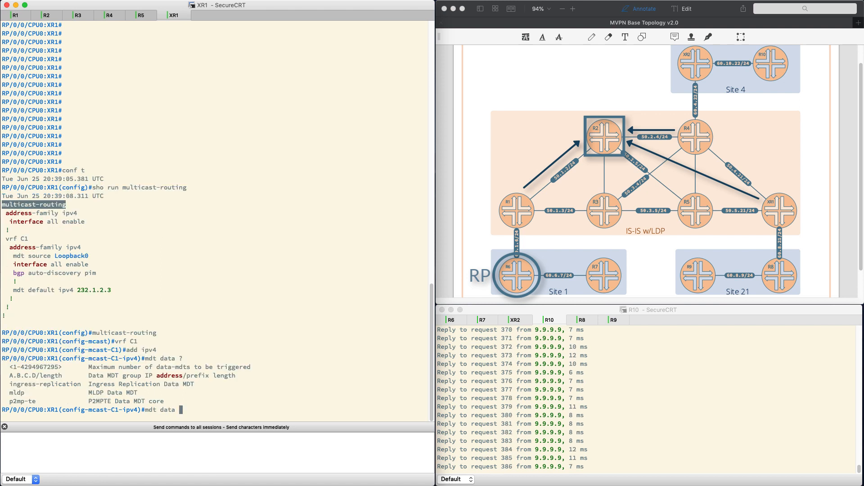
text(232.)
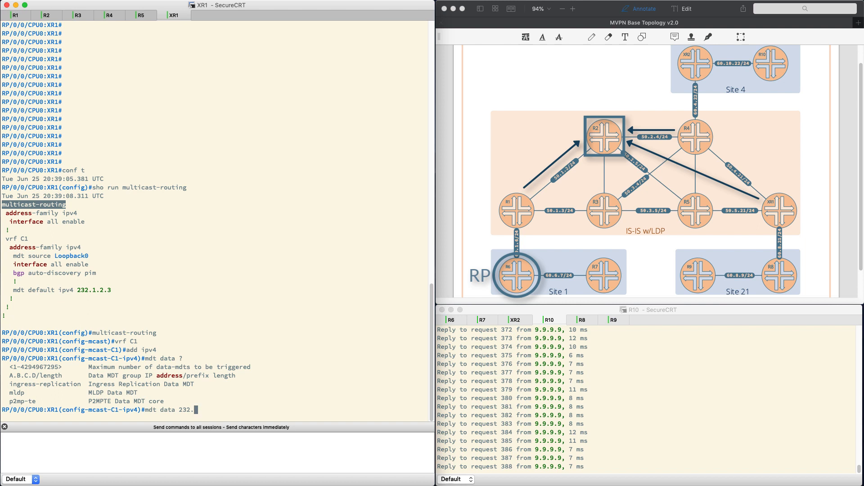
text(21.21.)
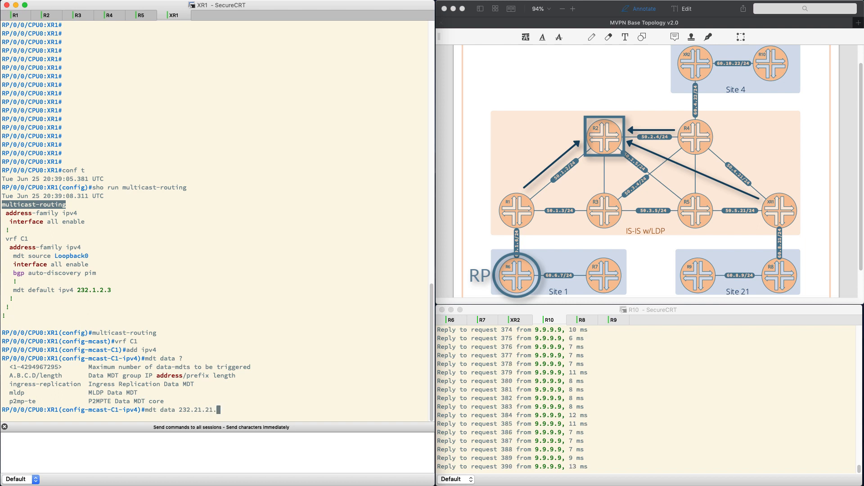
text(0/24)
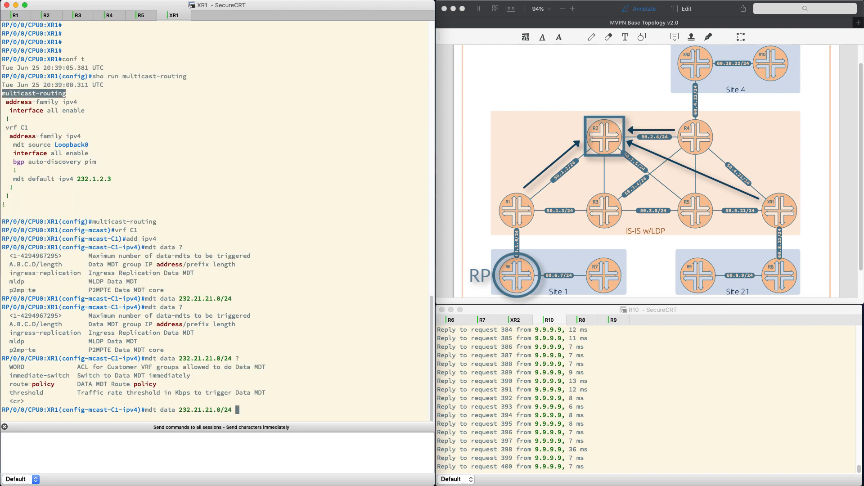
text(threshold ?)
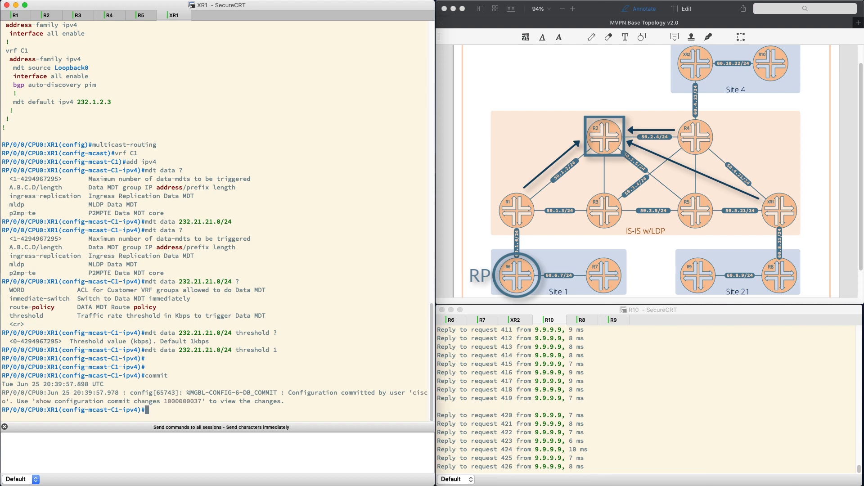
mouse_move(110, 16)
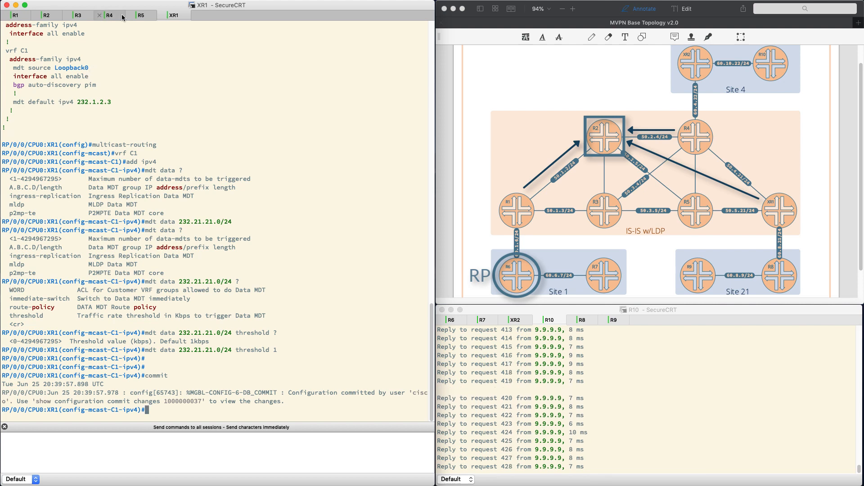
- On R4, list BGP IPv4 MVPN routes showing the type-3 S-PMSI route for 239.9.9.9
click(110, 15)
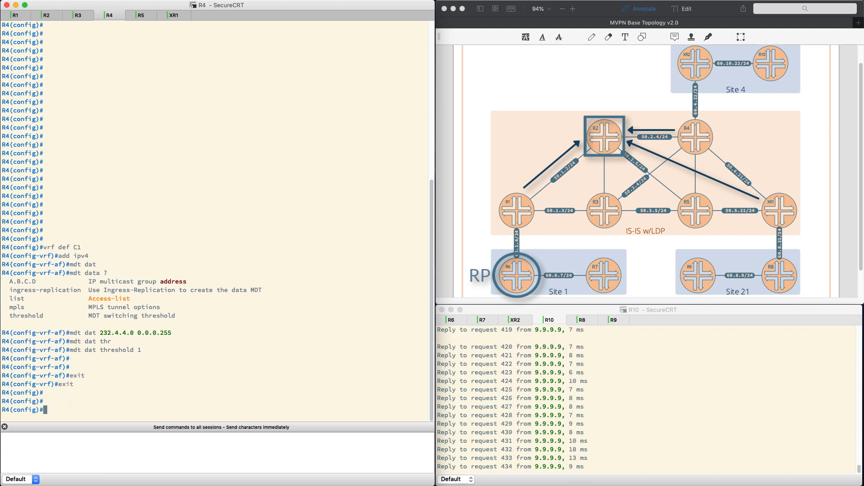
text(do sho bgp ipv4 mvpn all)
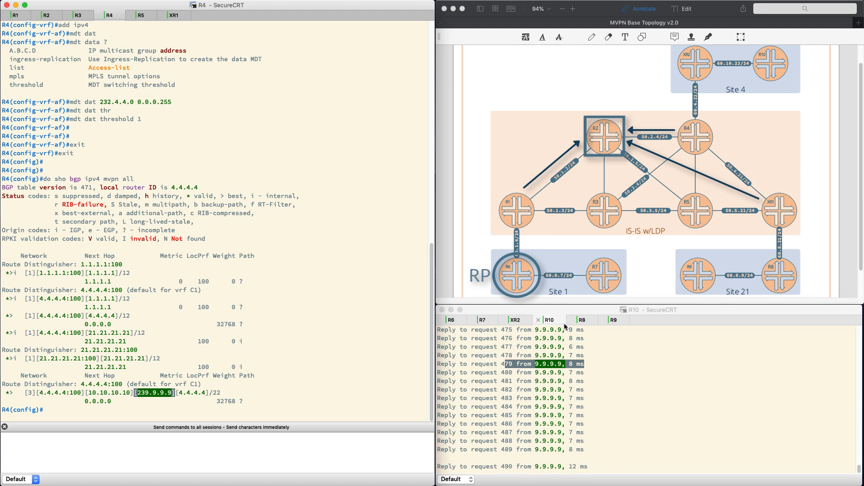
- Show XR2's PIM topology with (10.10.10.10, 239.9.9.9), highlight 4.4.4.4 in R4's S-PMSI route and relist its MVPN table
click(514, 319)
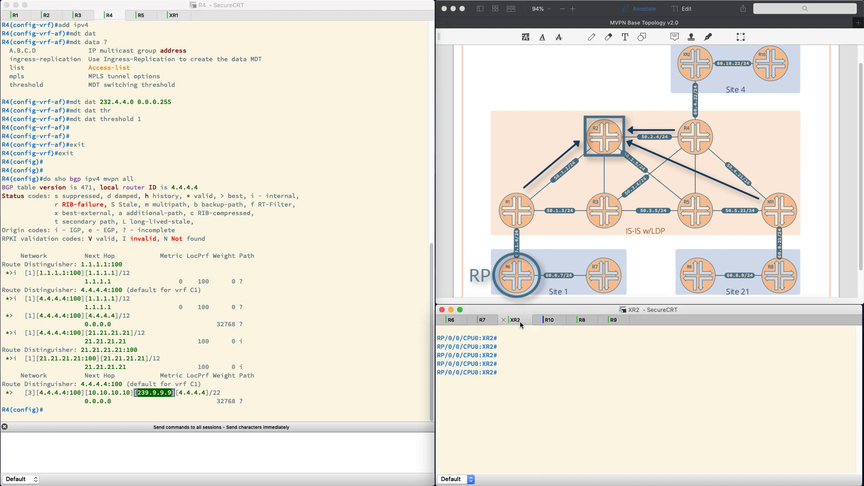
text(sho pim)
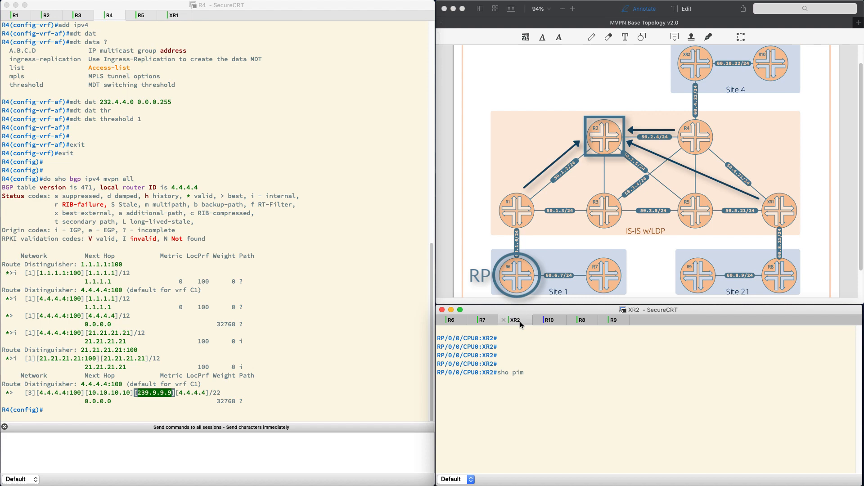
key(Return)
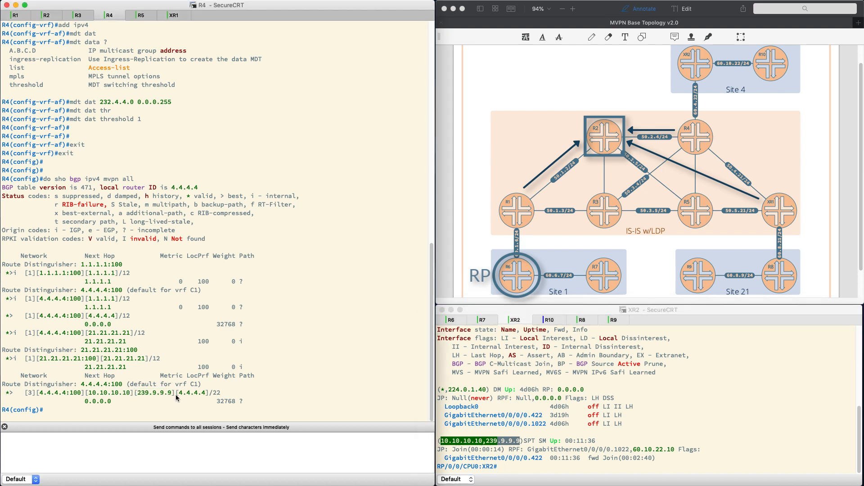
double_click(192, 393)
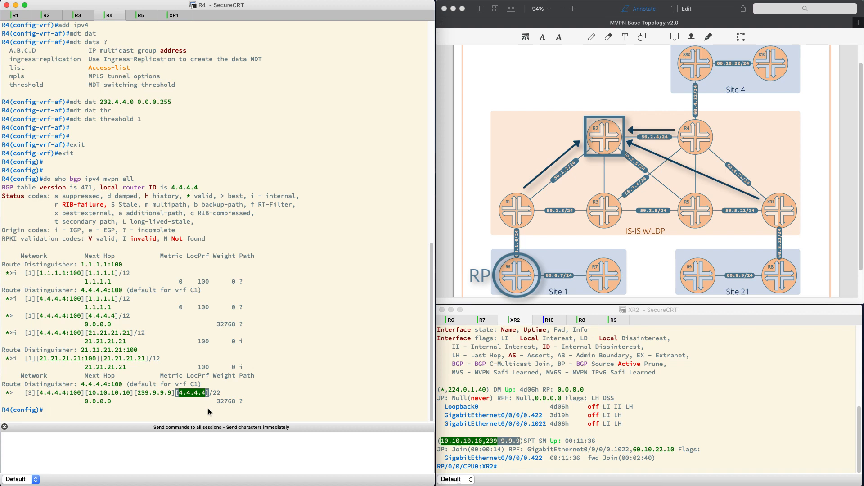
text(do sho bgp ipv4 mvpn all)
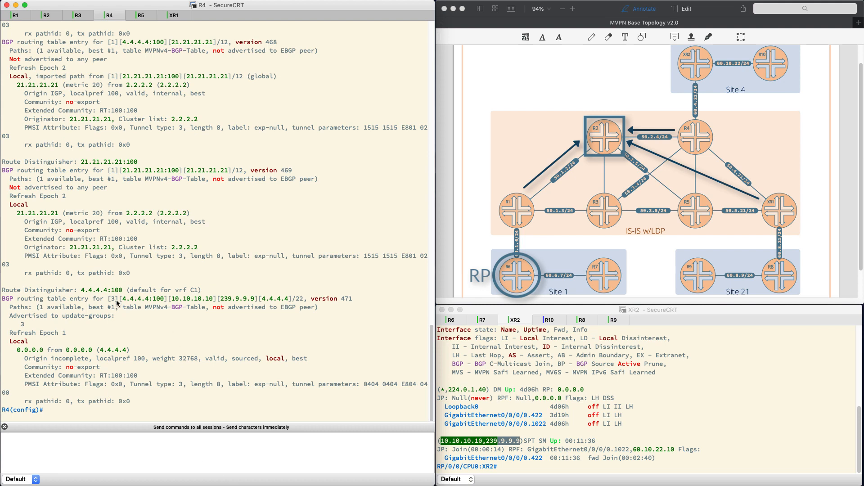
double_click(193, 298)
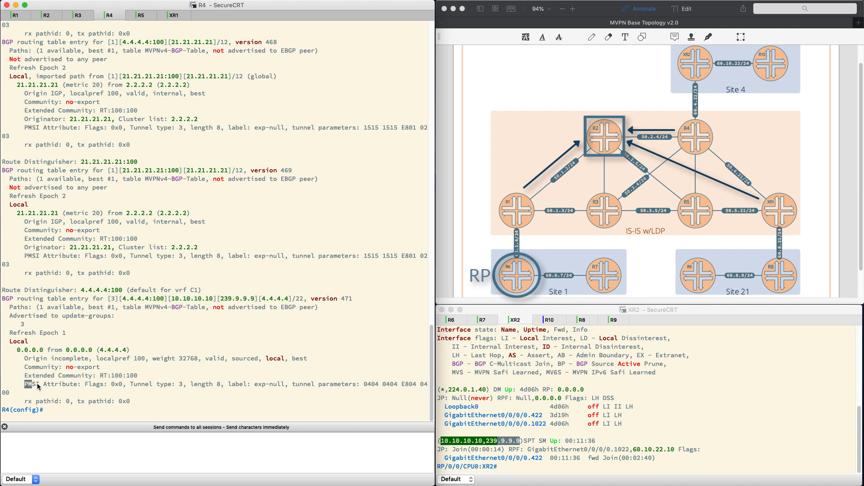
double_click(51, 385)
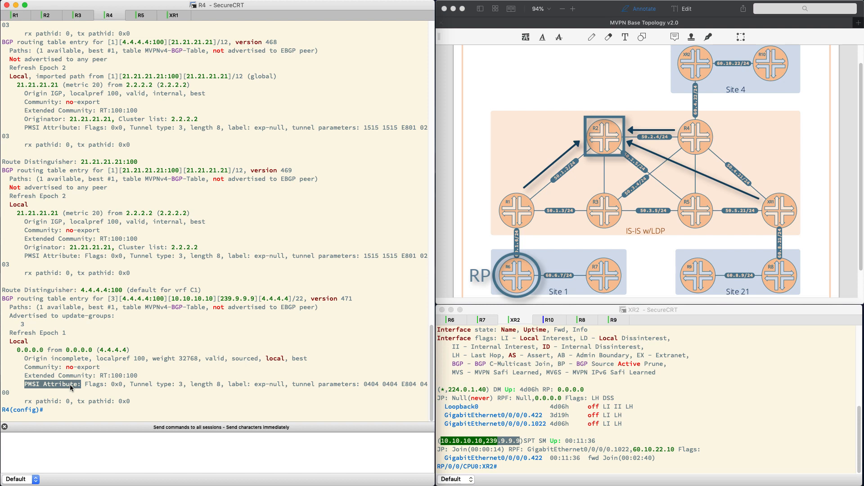
mouse_move(53, 278)
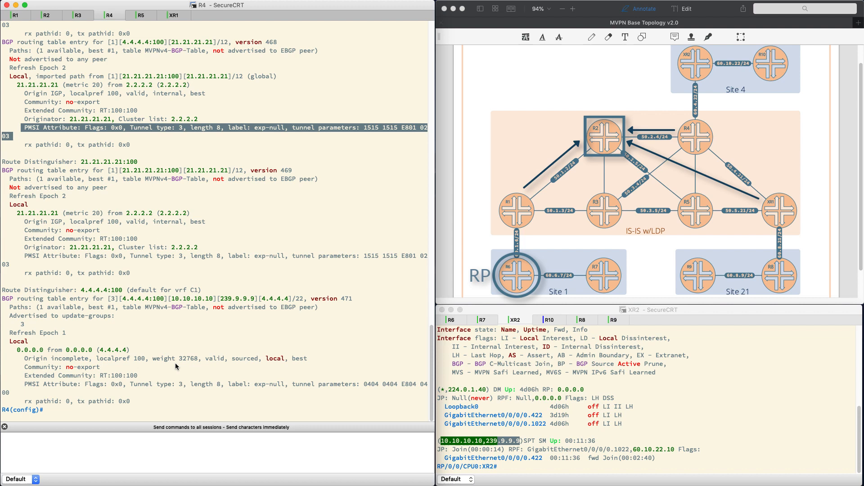
mouse_move(30, 397)
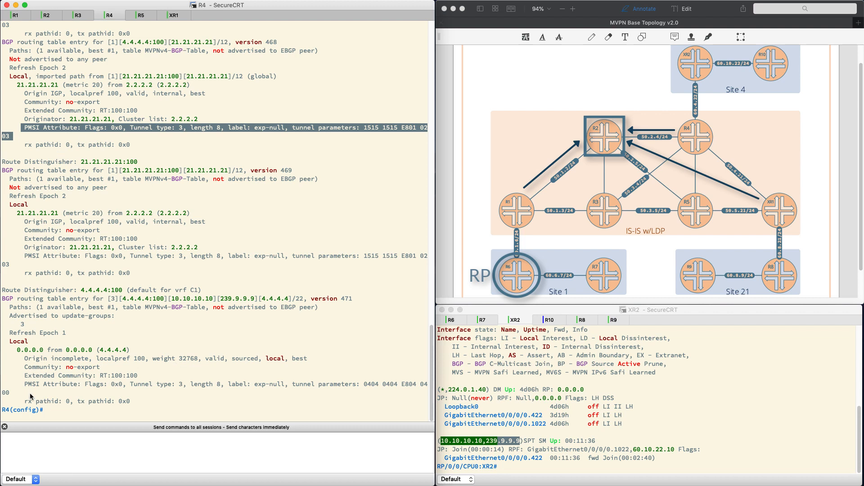
double_click(55, 384)
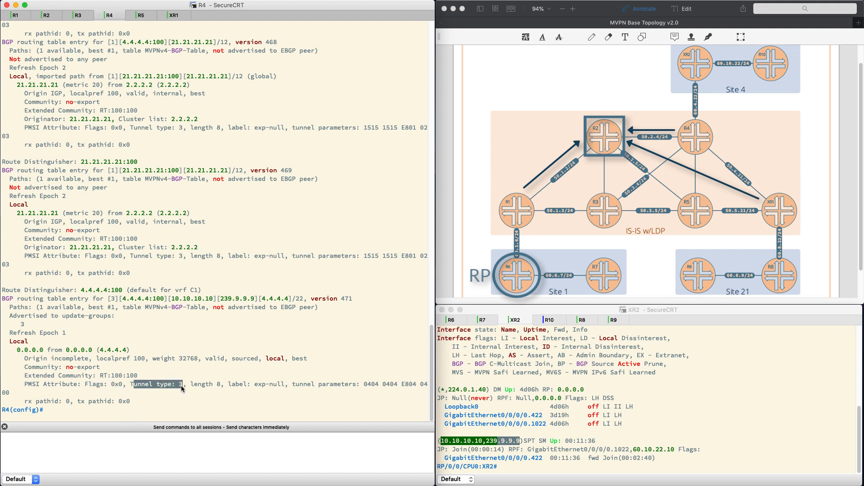
mouse_move(180, 324)
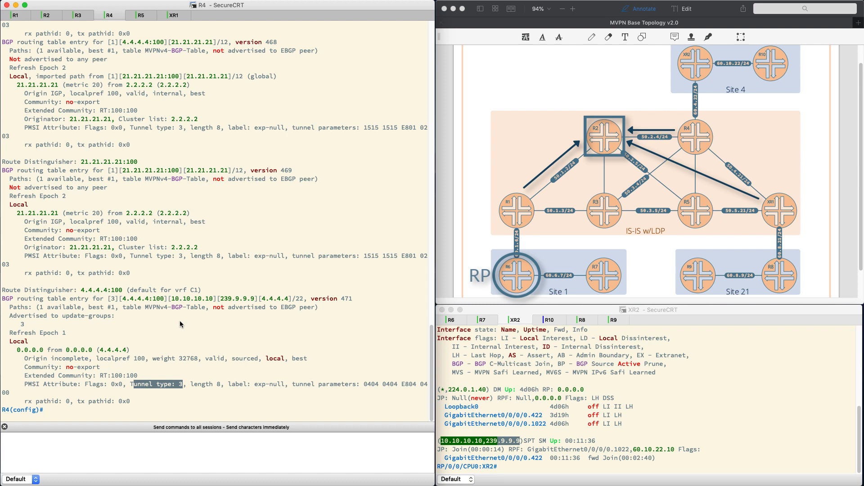
mouse_move(194, 390)
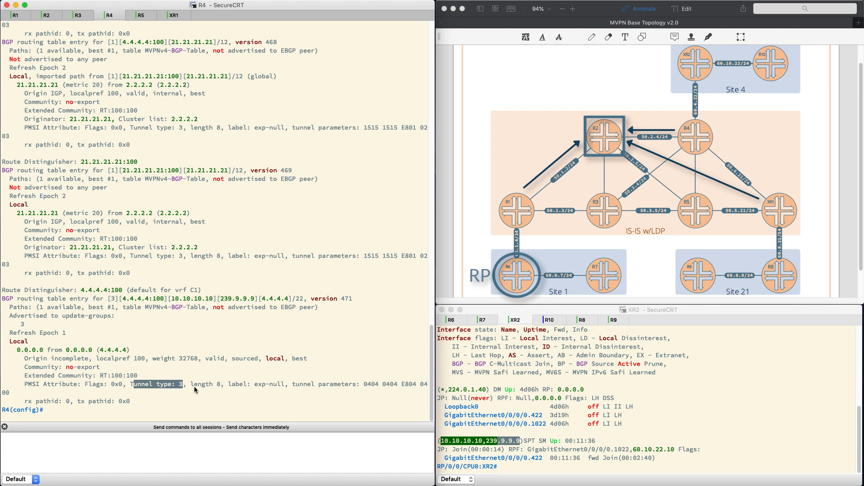
double_click(207, 385)
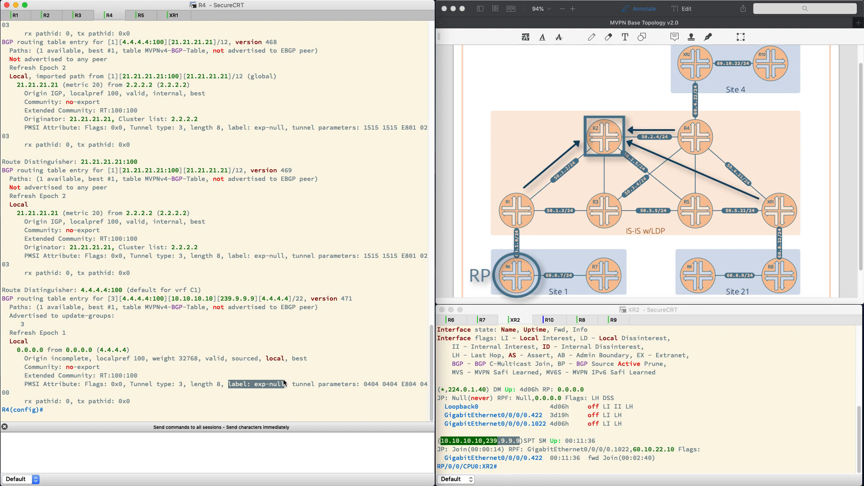
mouse_move(283, 396)
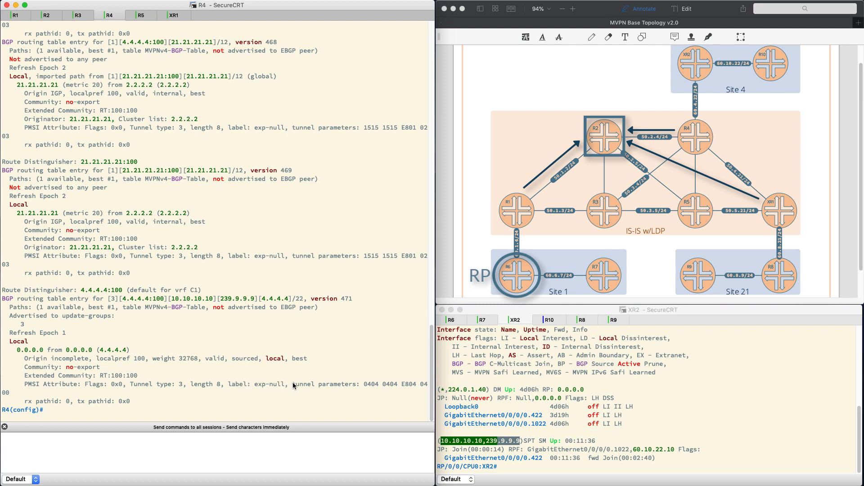
double_click(324, 384)
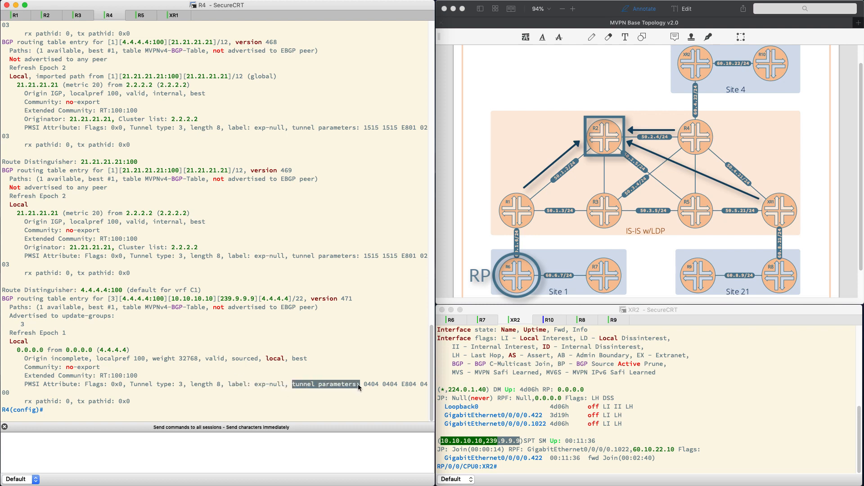
mouse_move(355, 401)
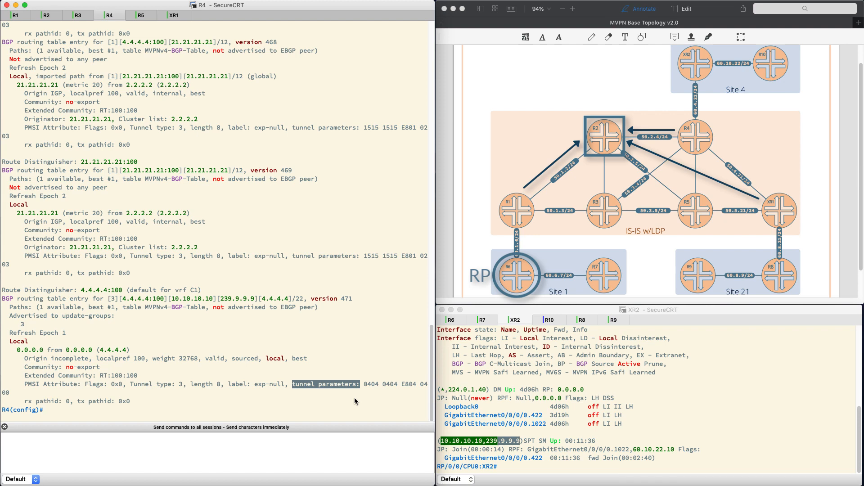
mouse_move(364, 390)
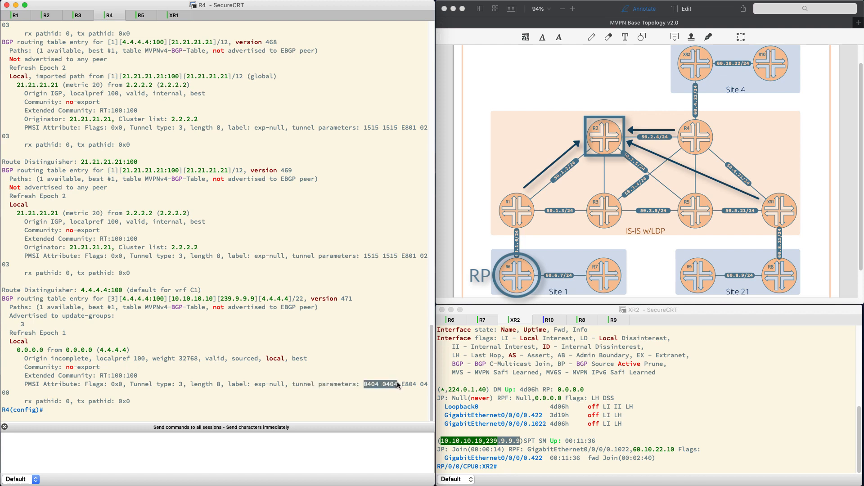
mouse_move(394, 388)
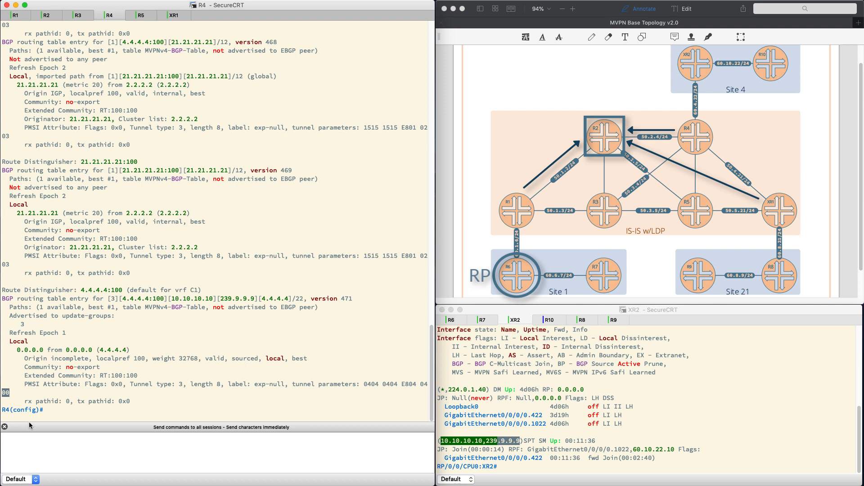
- Filter R4's running config for 'mdt data' confirming 232.4.4.0 threshold 1, then go to XR1
text(do sho run | in data mdt)
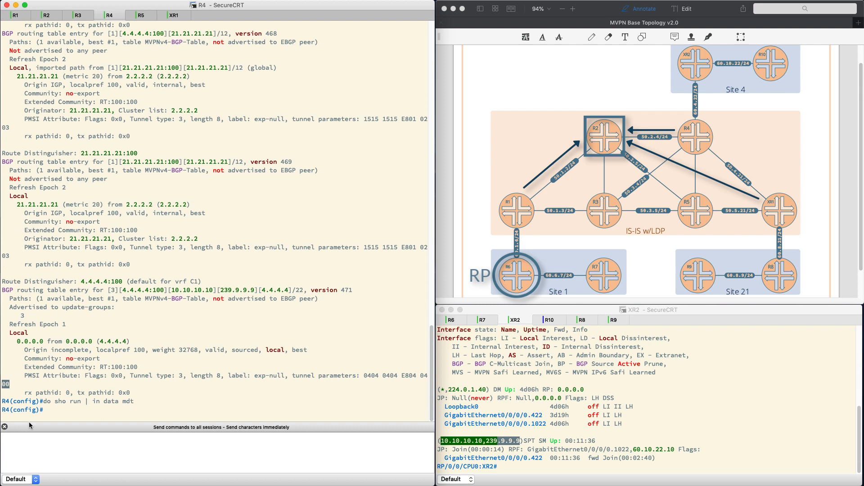
text(do sho run | in)
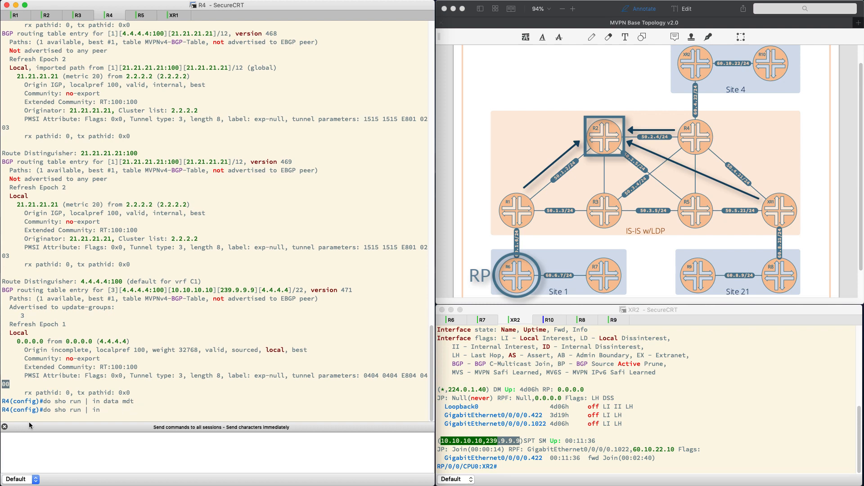
text(mdt data)
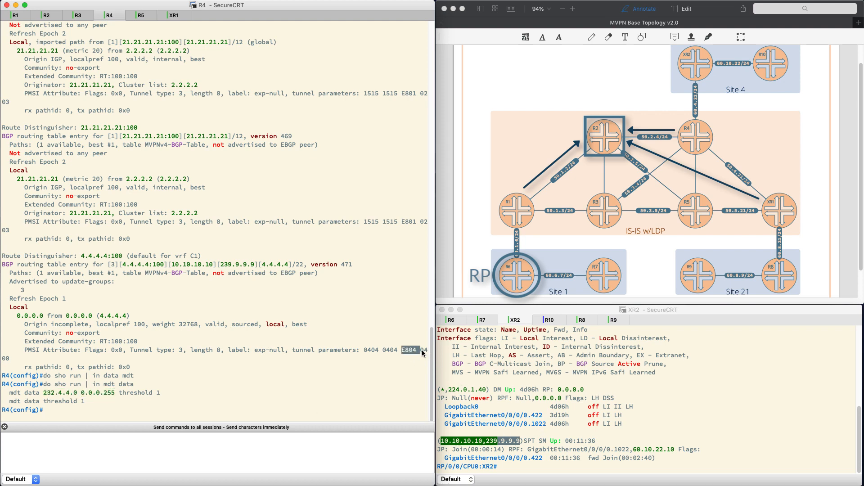
mouse_move(6, 361)
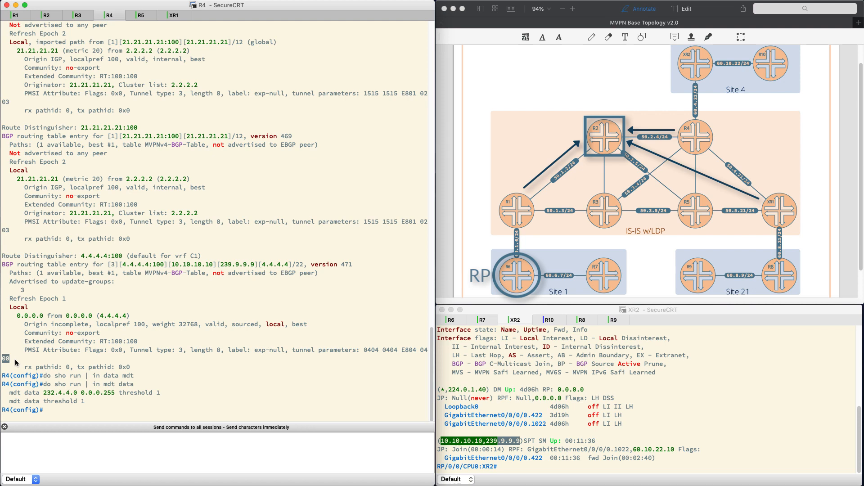
mouse_move(23, 360)
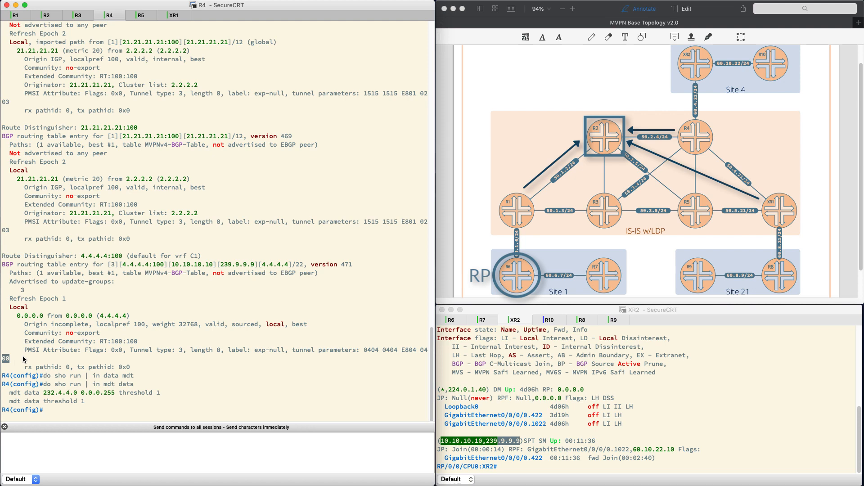
click(175, 15)
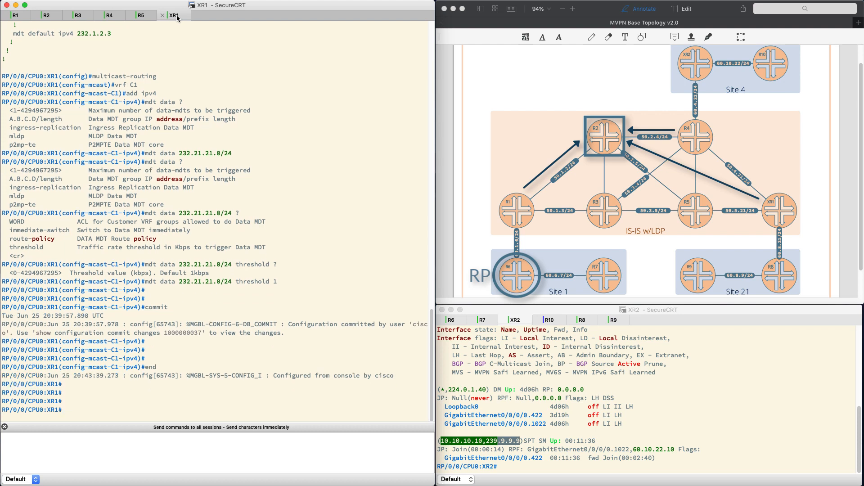
- On XR1 show the S-PMSI route from 4.4.4.4 and the joined (4.4.4.4,232.4.4.0) PIM entry, then return to R4
text(sho bgp ipv4 mvpn)
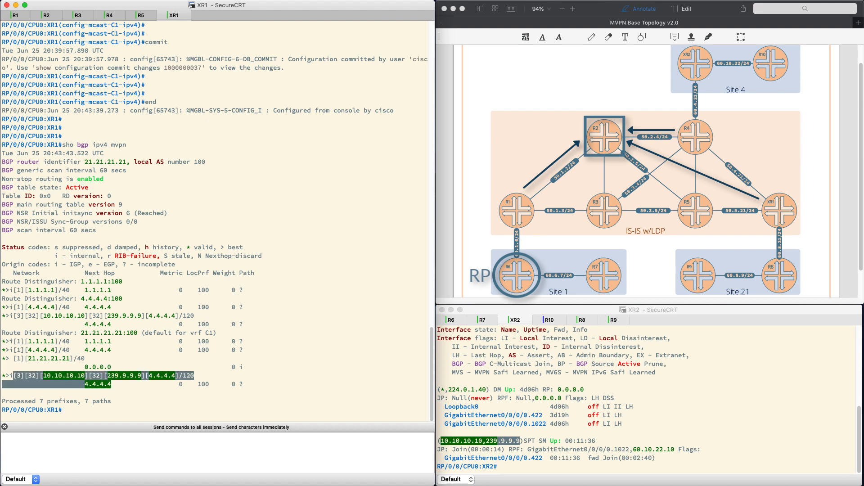
text(sho pim top)
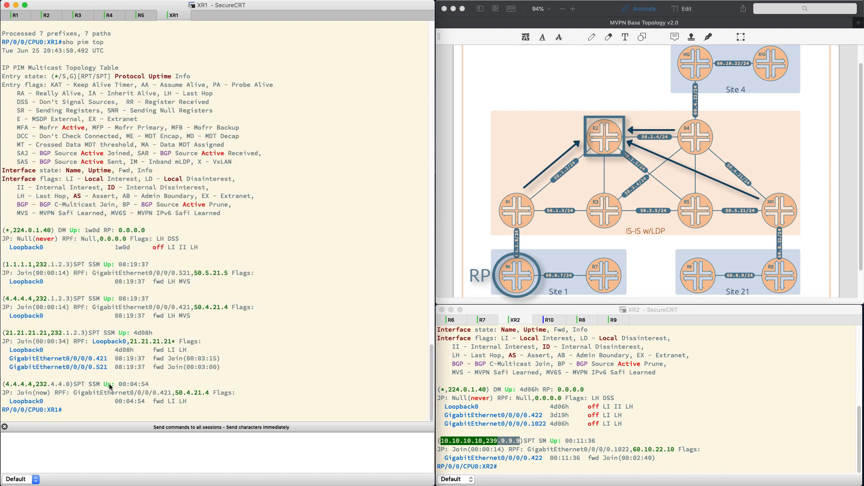
mouse_move(19, 376)
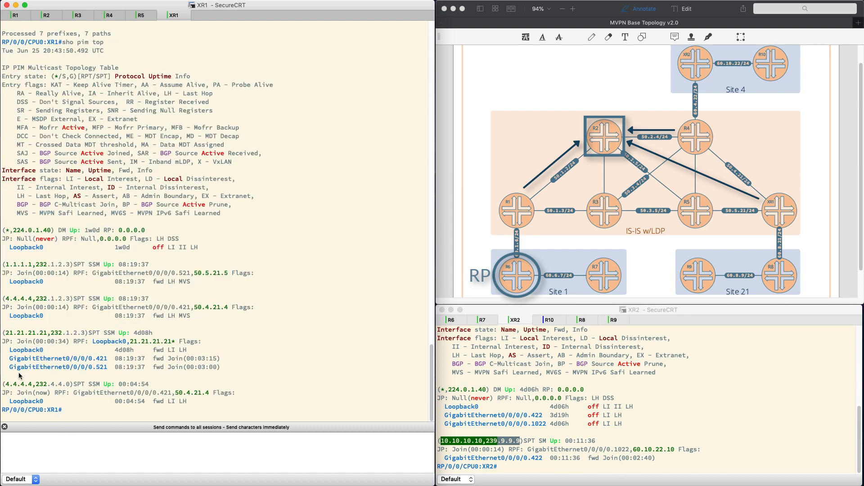
double_click(34, 385)
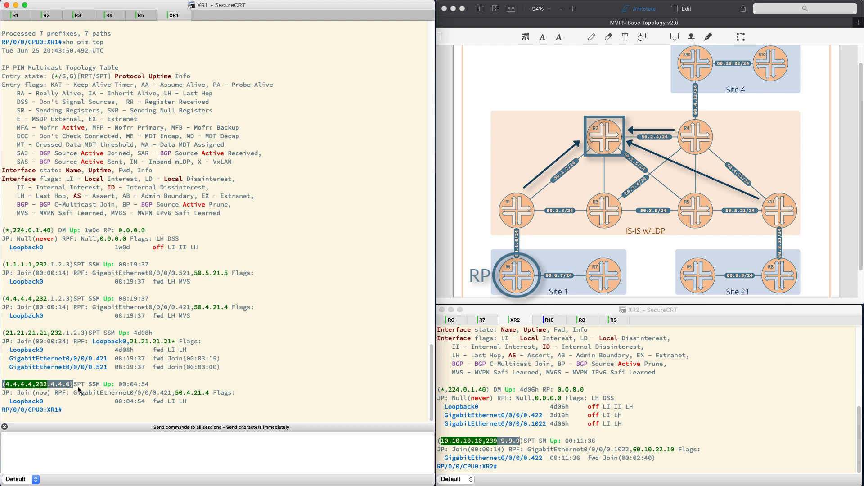
click(108, 15)
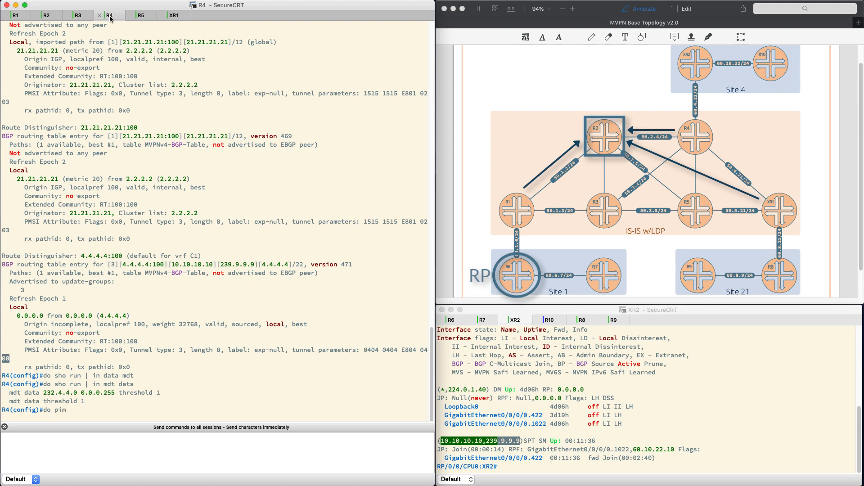
- Show R4's VRF C1 MDT send list and highlight data MDT group 232.4.4.0 for (10.10.10.10, 239.9.9.9)
text(vrf C1 ?)
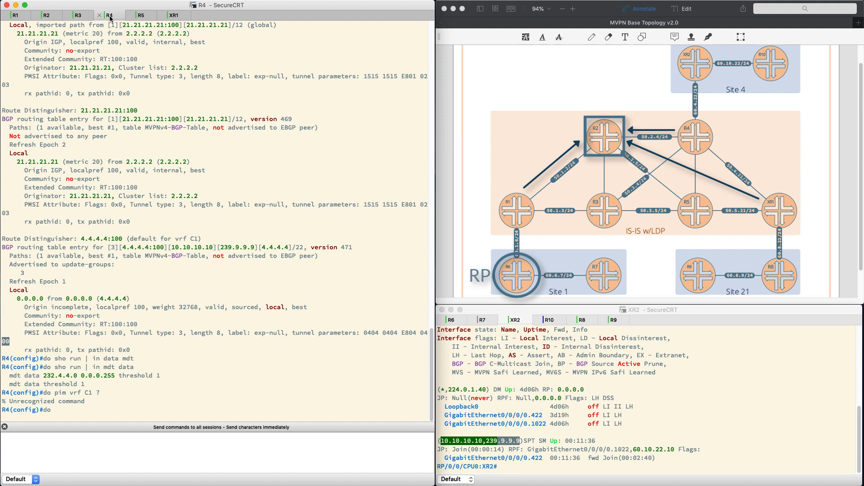
text(sho ip pim vrf C1 mdt bgp)
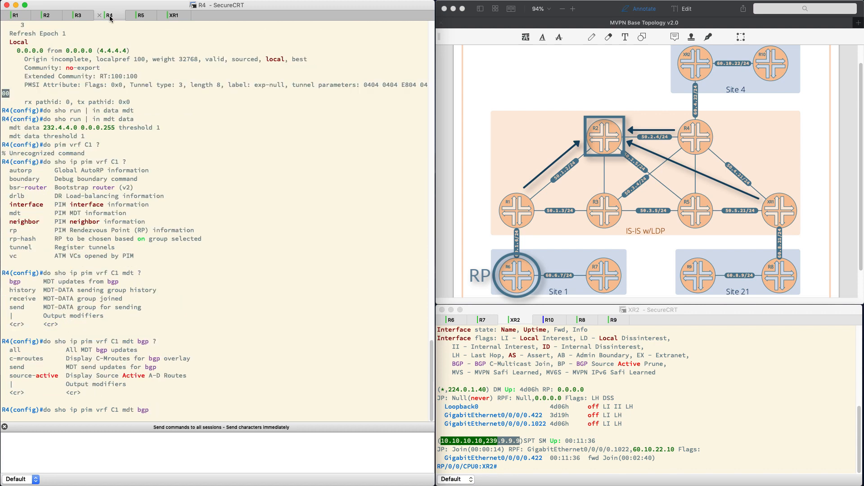
key(Return)
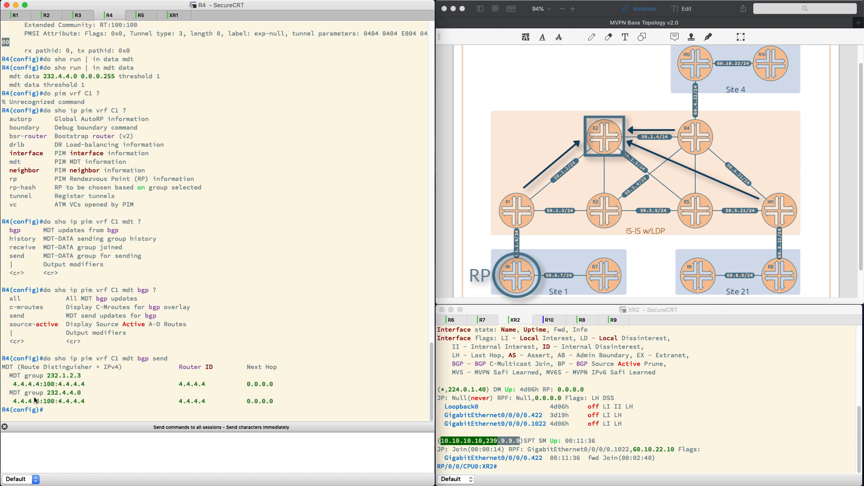
double_click(50, 383)
text(do sho ip pim vrf C1 mdt)
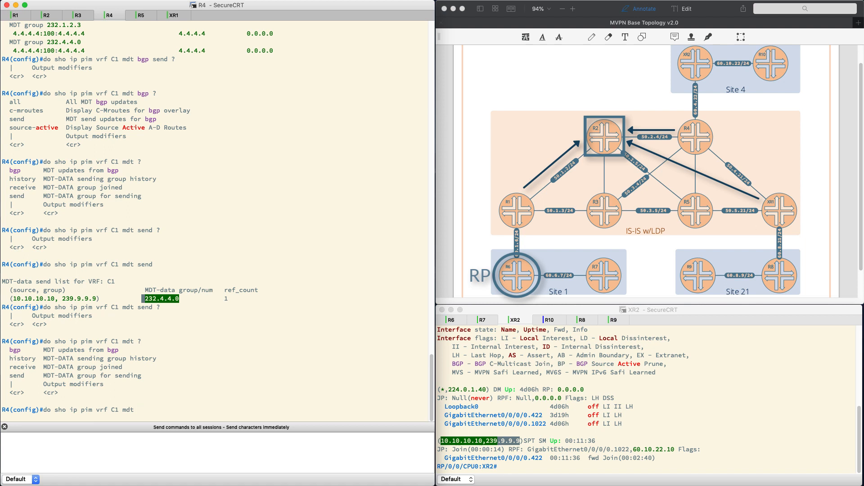
- Query R4's VRF C1 MDT BGP source-active routes (none reported), then begin the MDT history command
text(bgp)
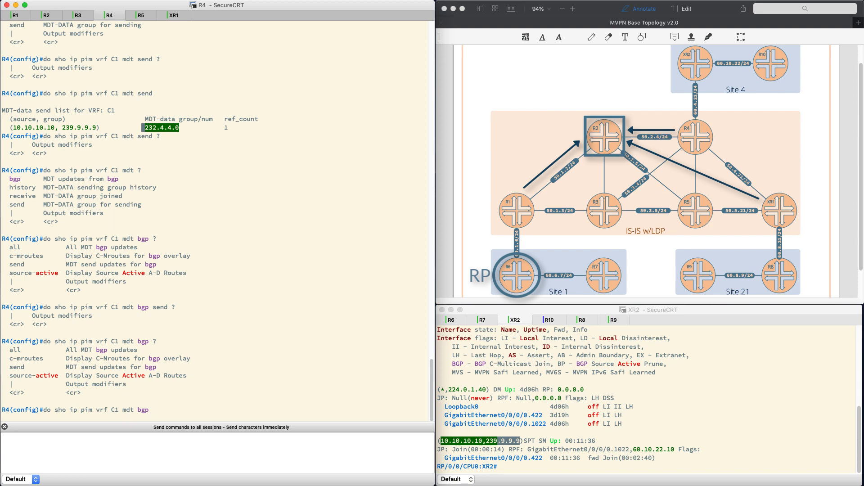
text(source-active)
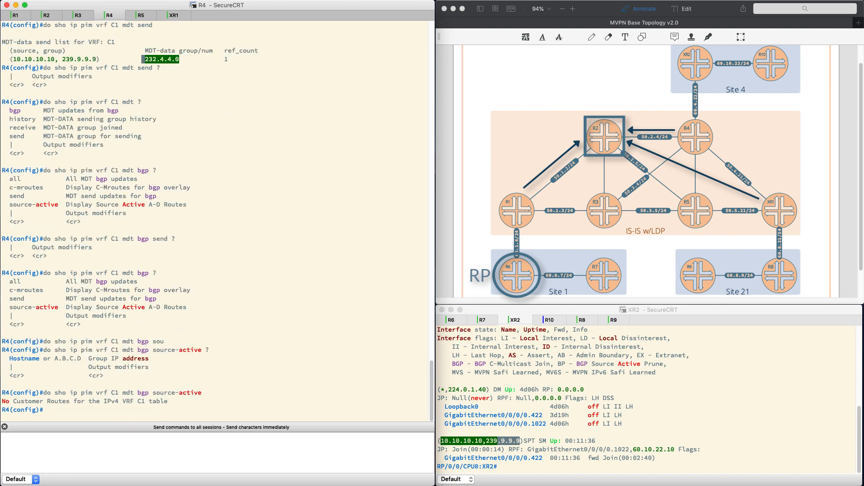
text(do sho ip pim vrf C1 mdt)
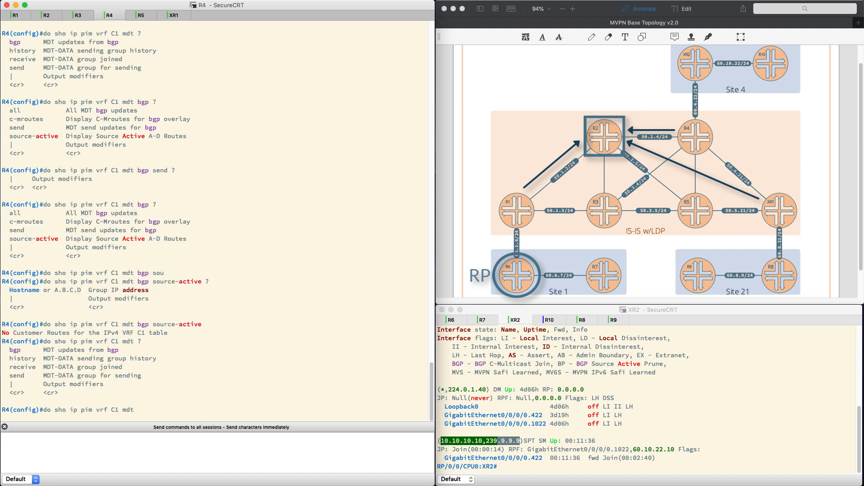
text(h)
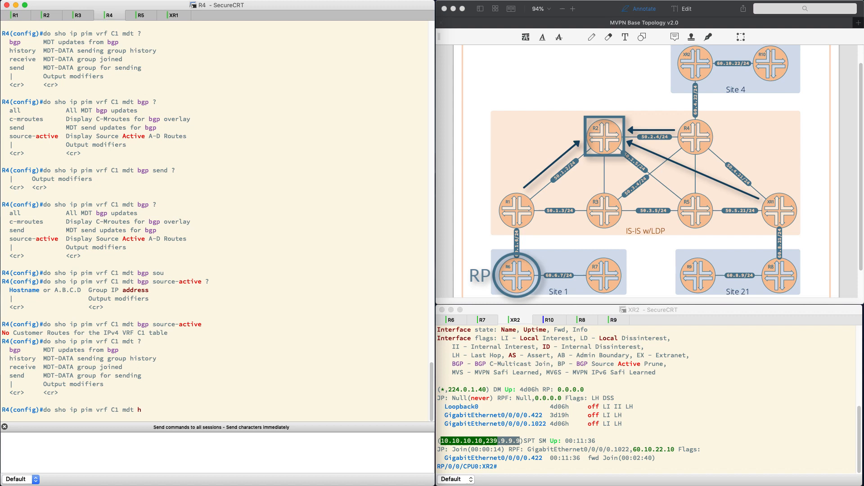